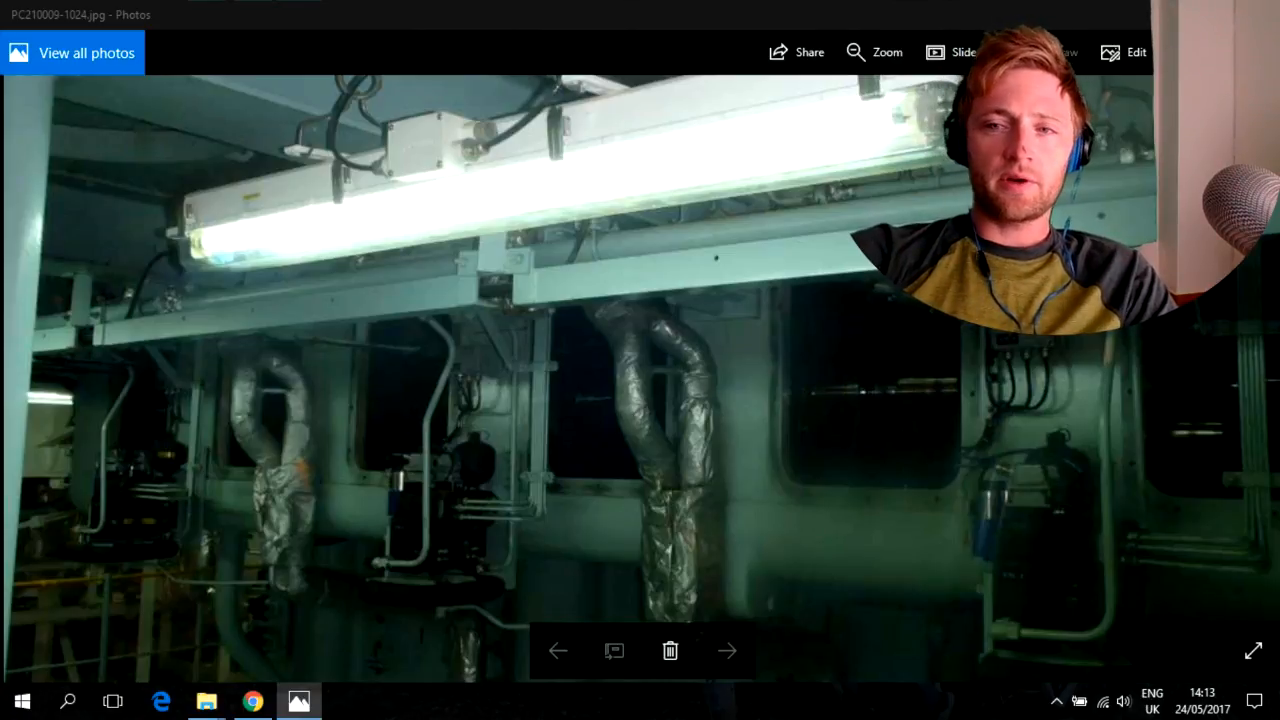
mouse_move(758, 350)
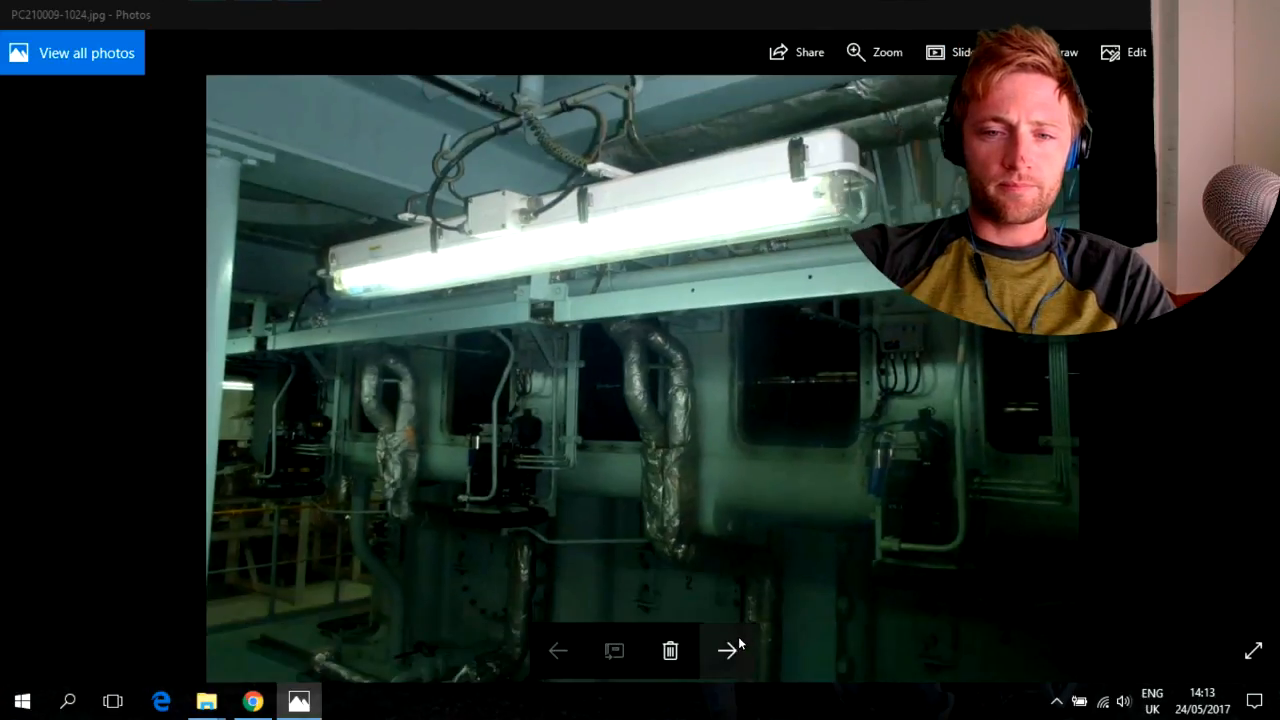
- Advance past the engine room shot to PC210011, the crankcase interior with round holes
click(728, 652)
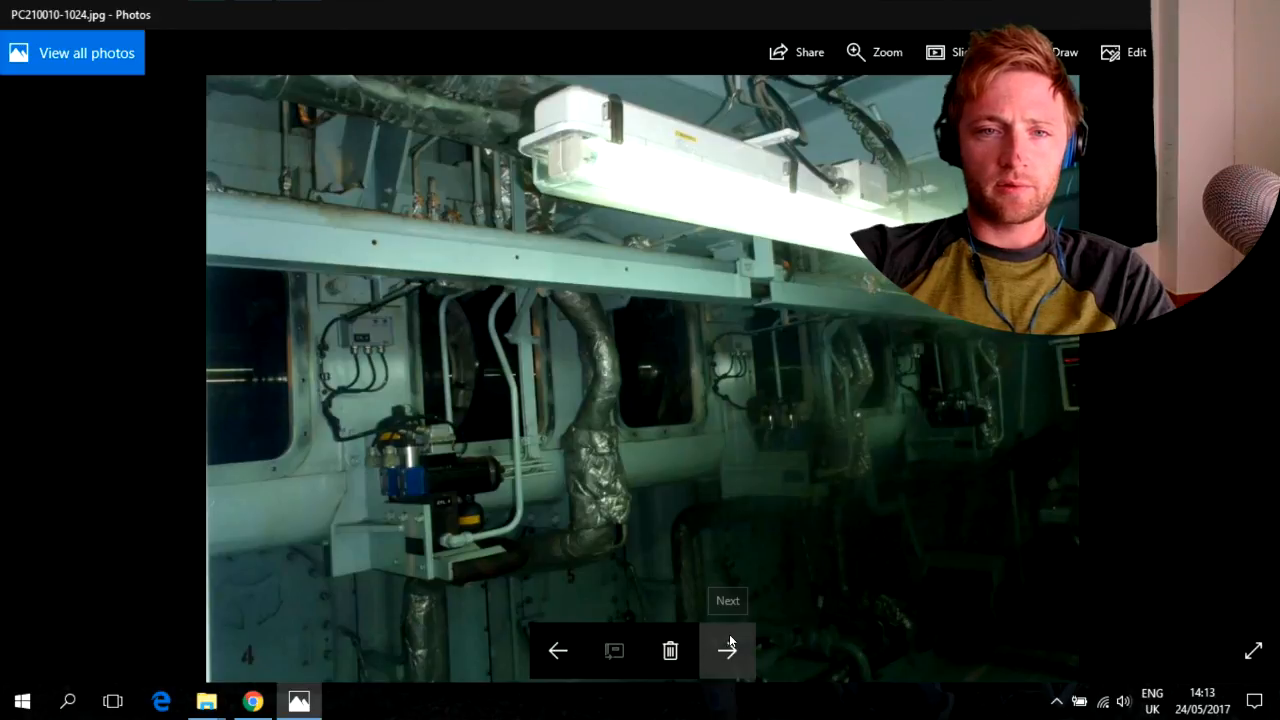
click(728, 652)
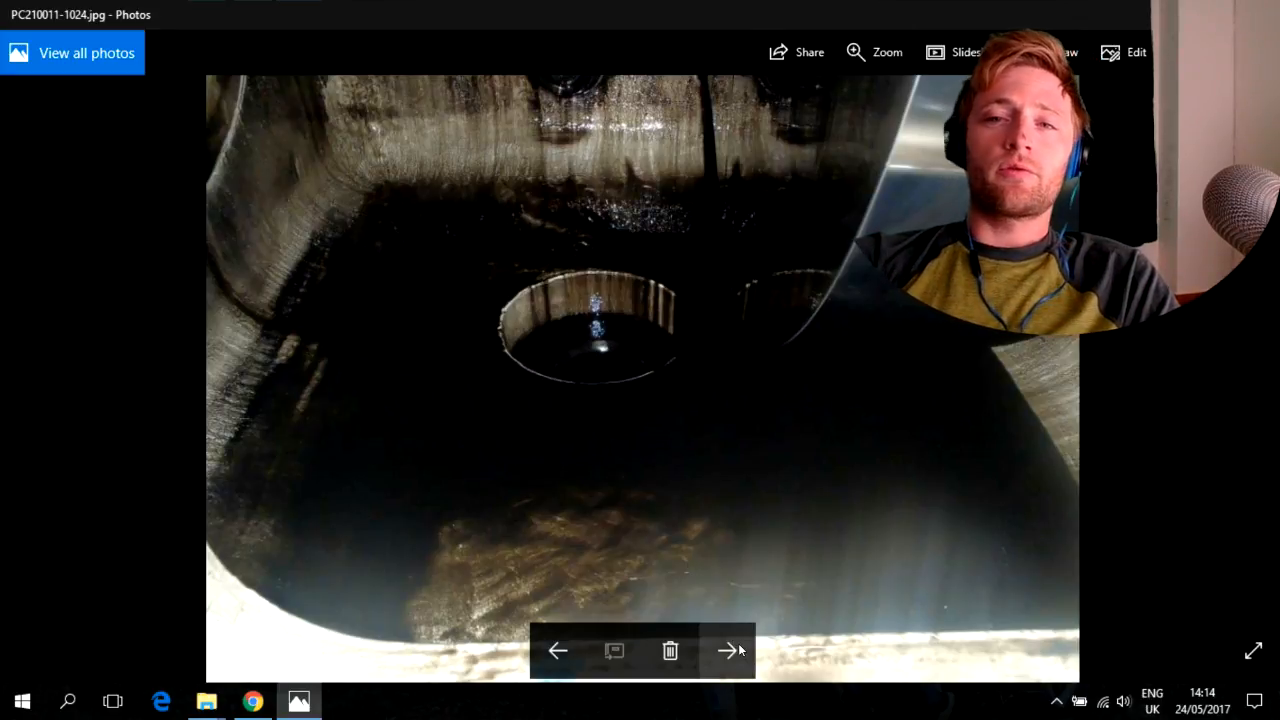
- Step through PC210012 to PC210013, the polished curved metal shaft close-up
click(728, 652)
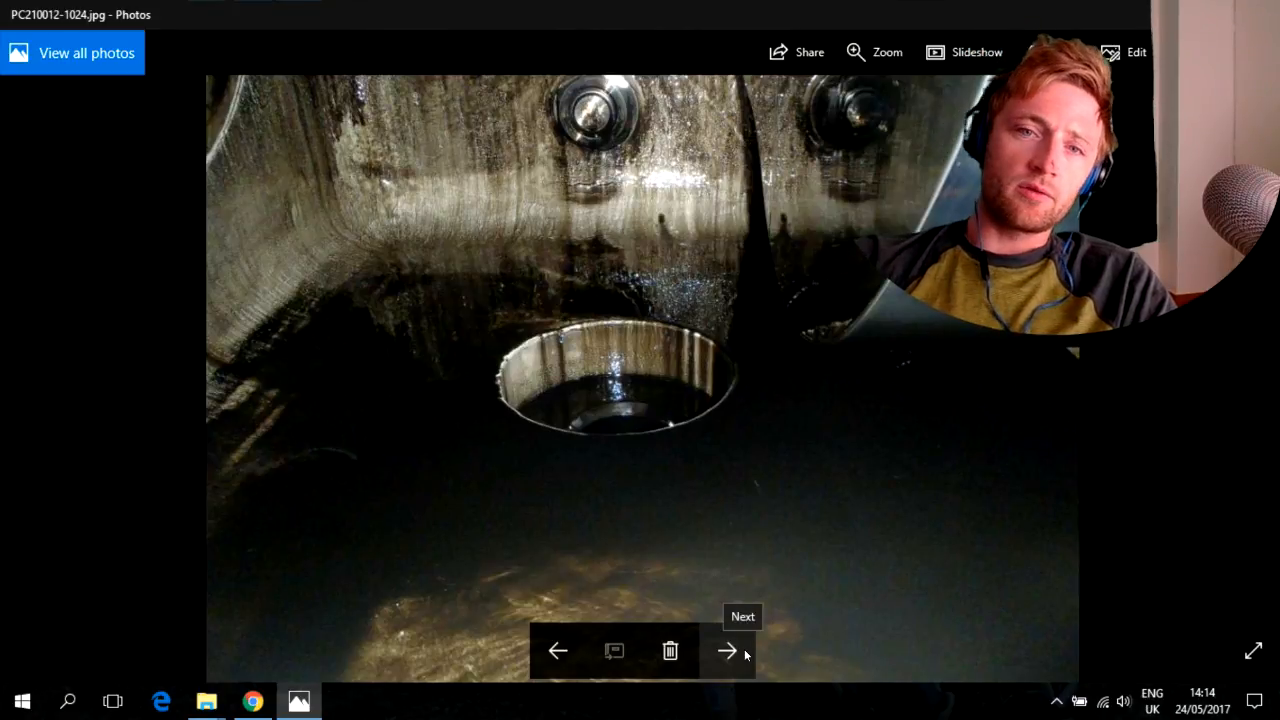
click(728, 652)
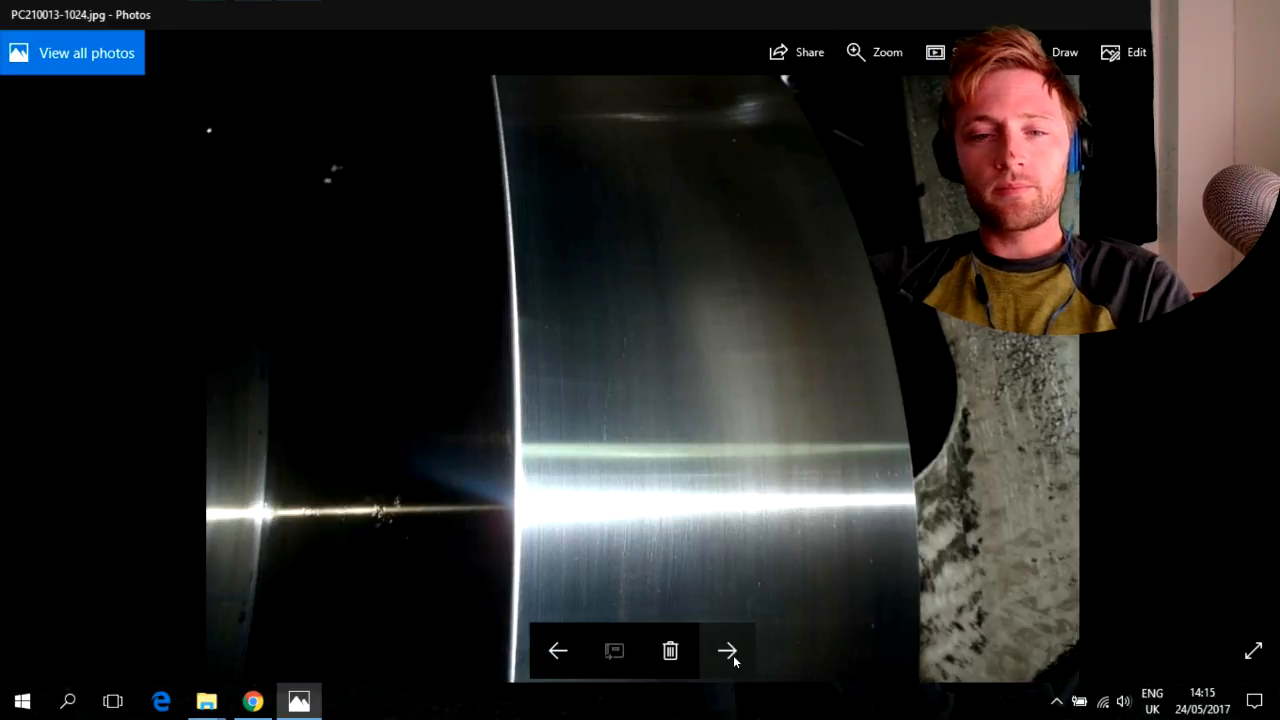
- Advance through PC210014 and PC210015 to PC210016, the crankshaft journal close-up
click(728, 652)
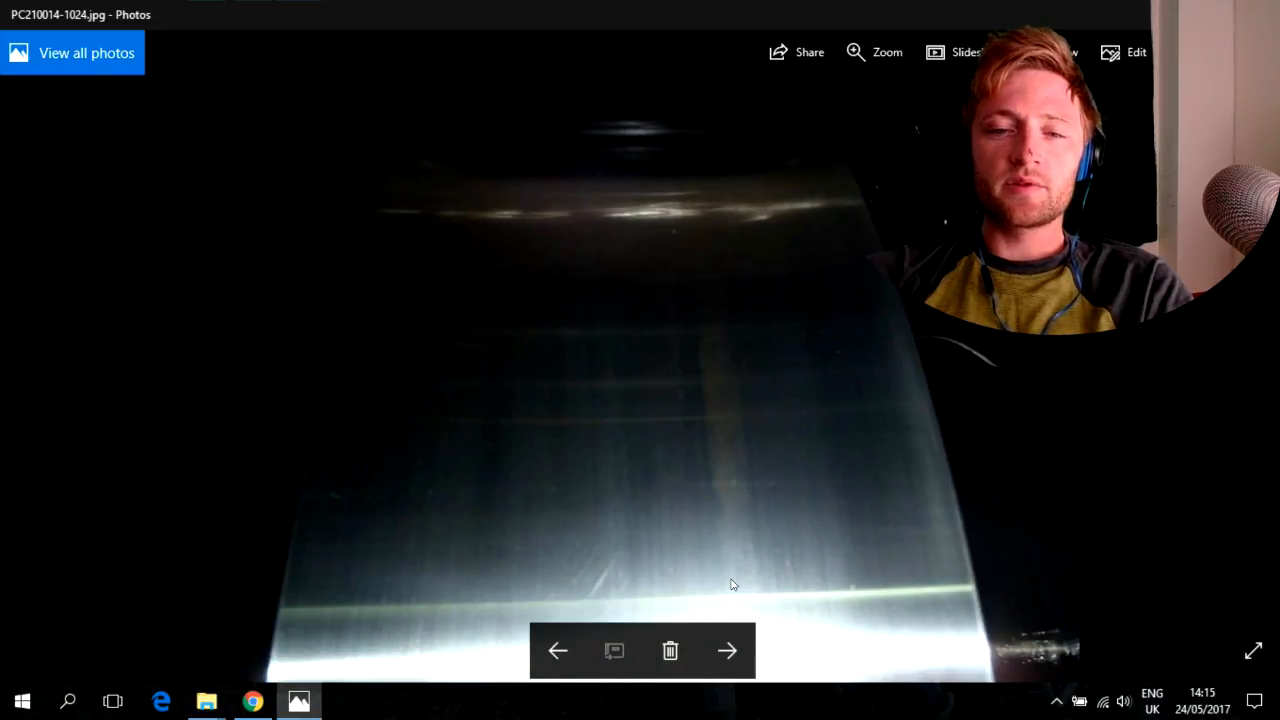
click(728, 652)
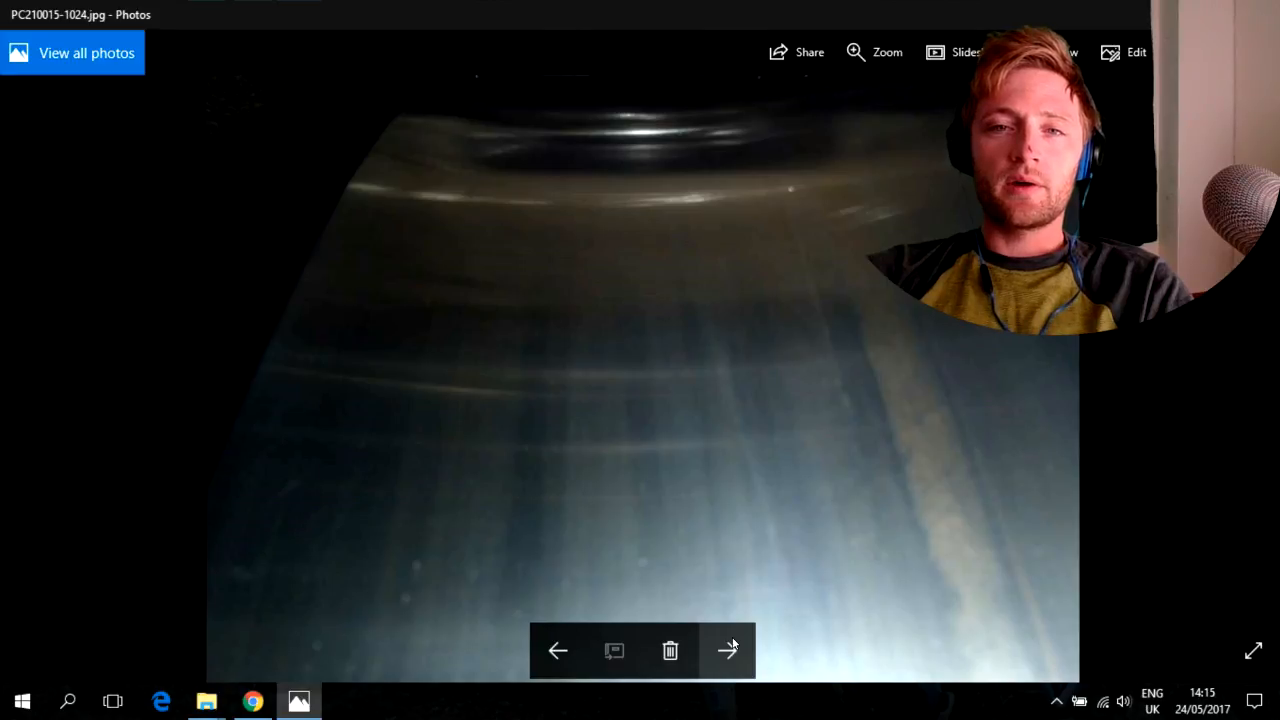
click(728, 652)
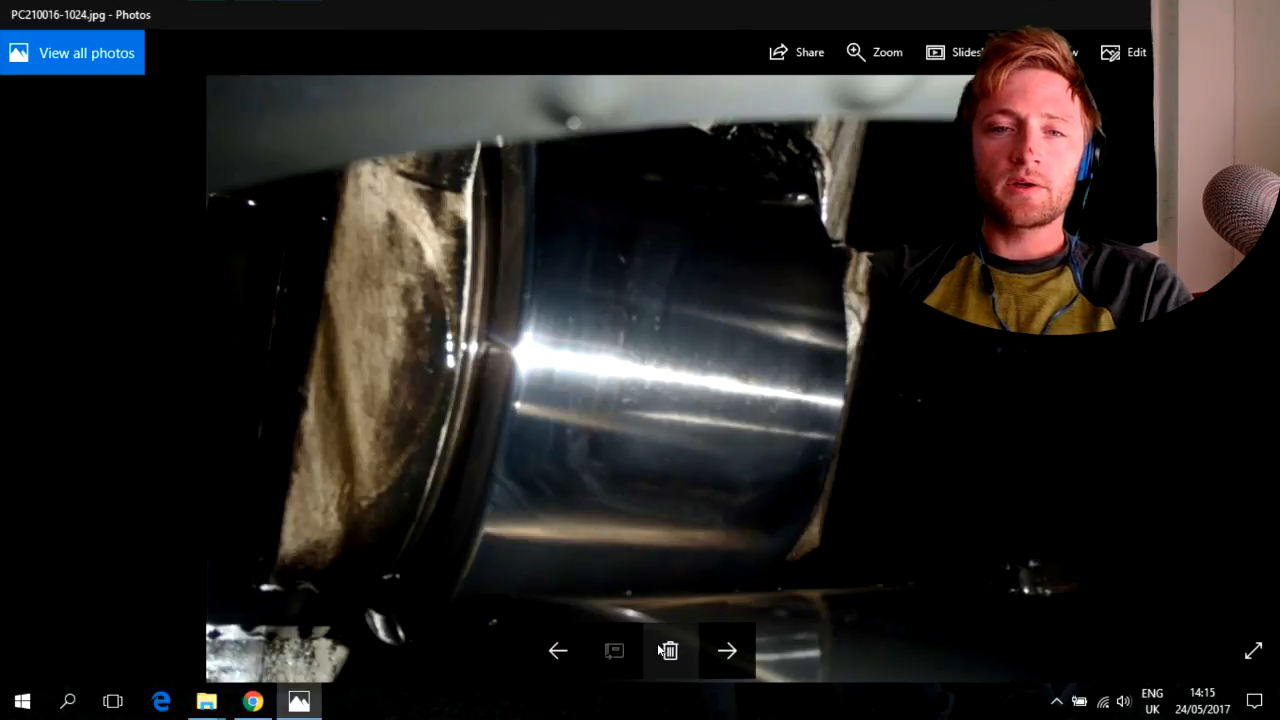
mouse_move(796, 472)
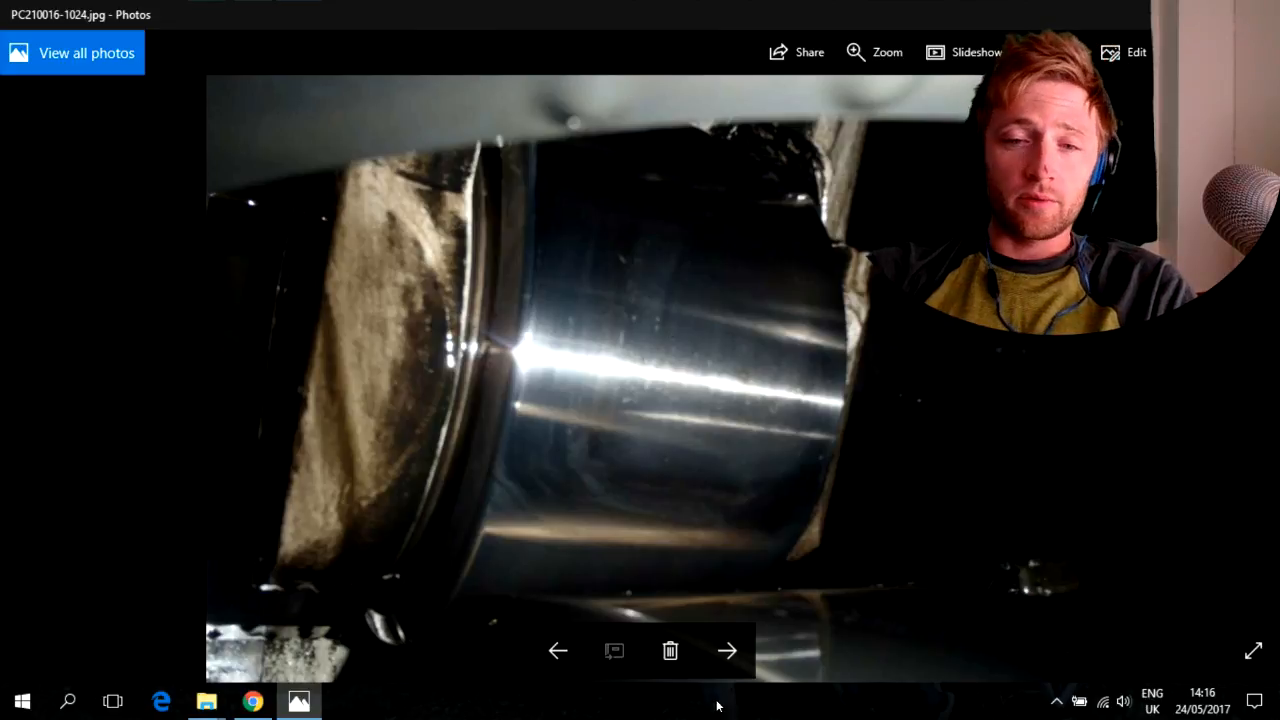
- Step through PC210018 and PC210019 to PC210020, the view under the crankshaft with two bolt heads
click(728, 652)
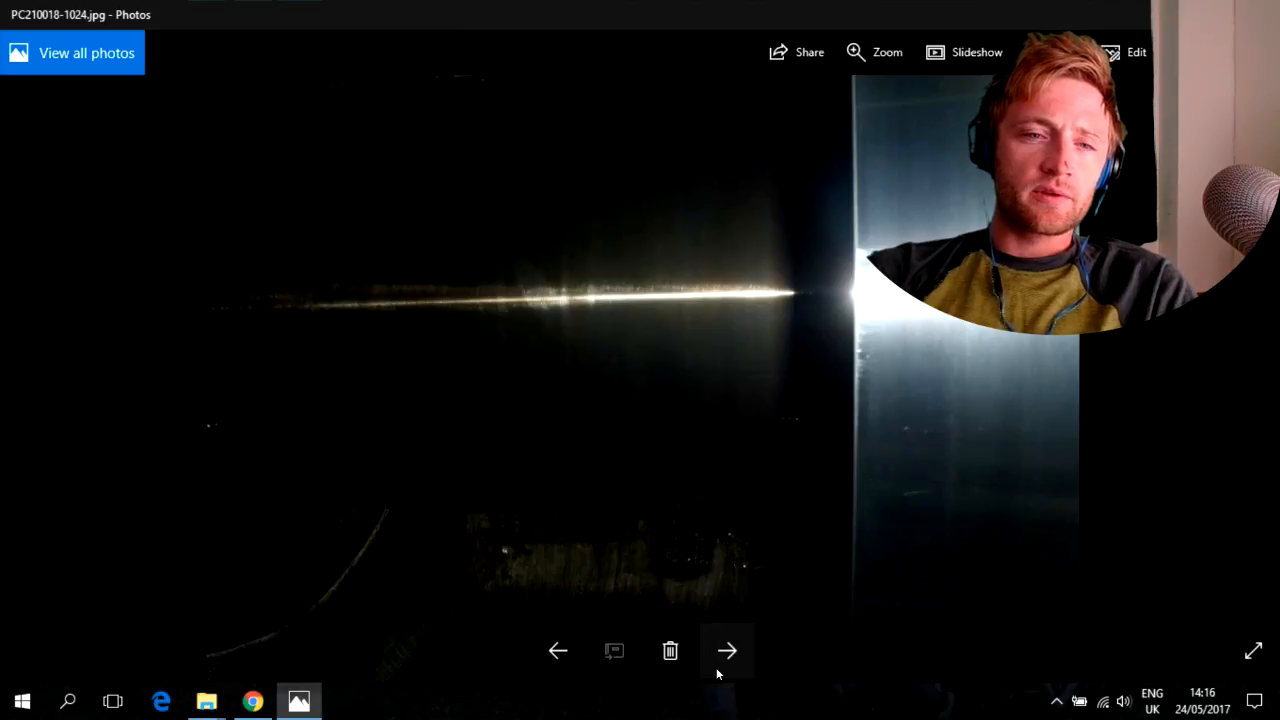
mouse_move(796, 292)
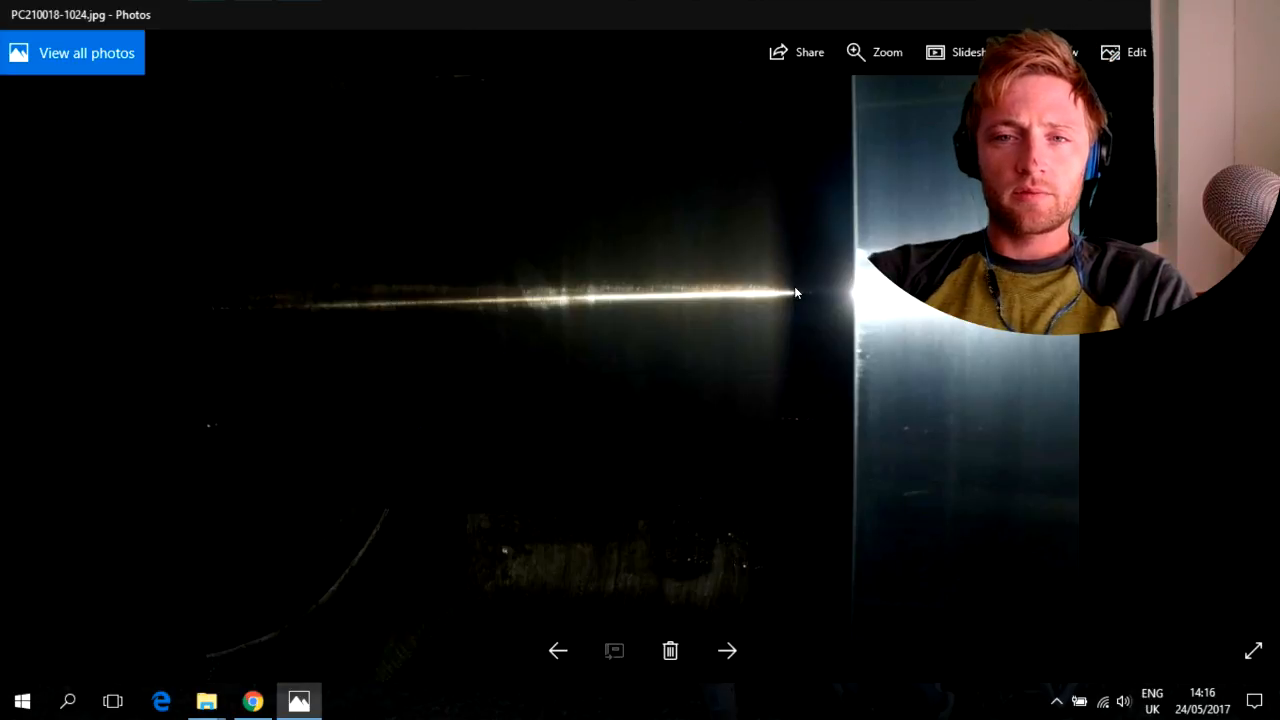
mouse_move(950, 438)
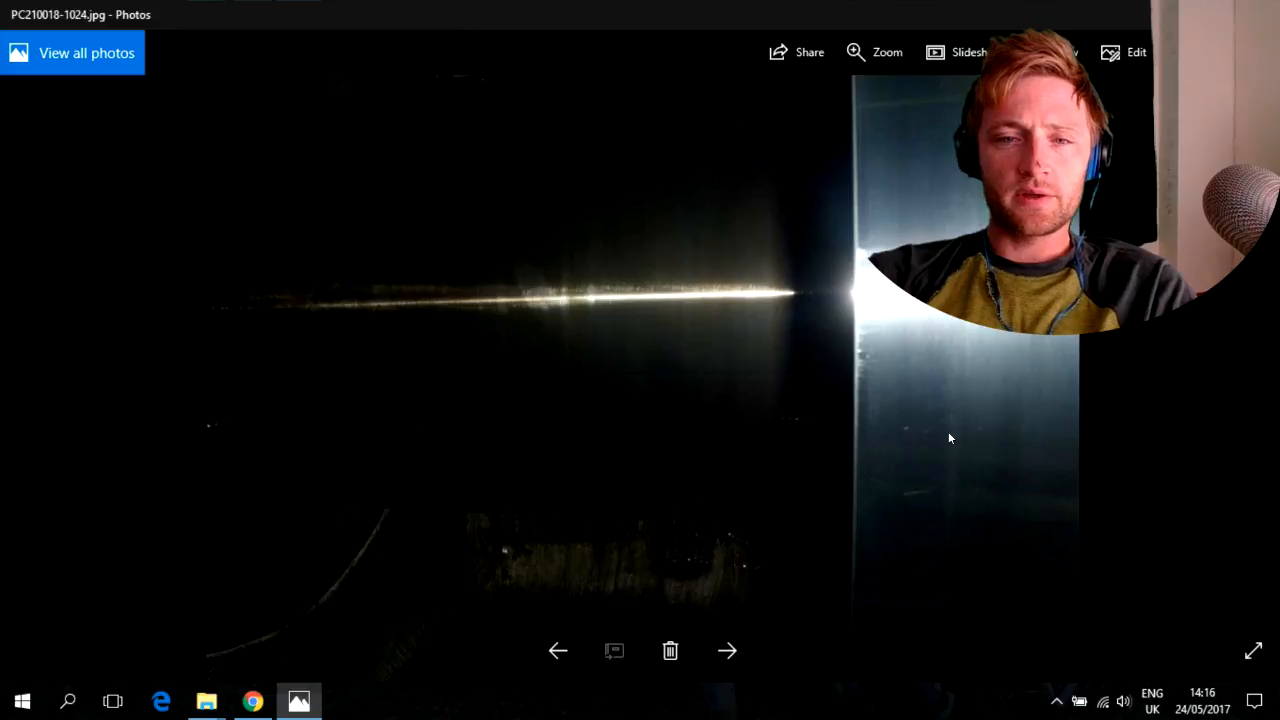
click(728, 652)
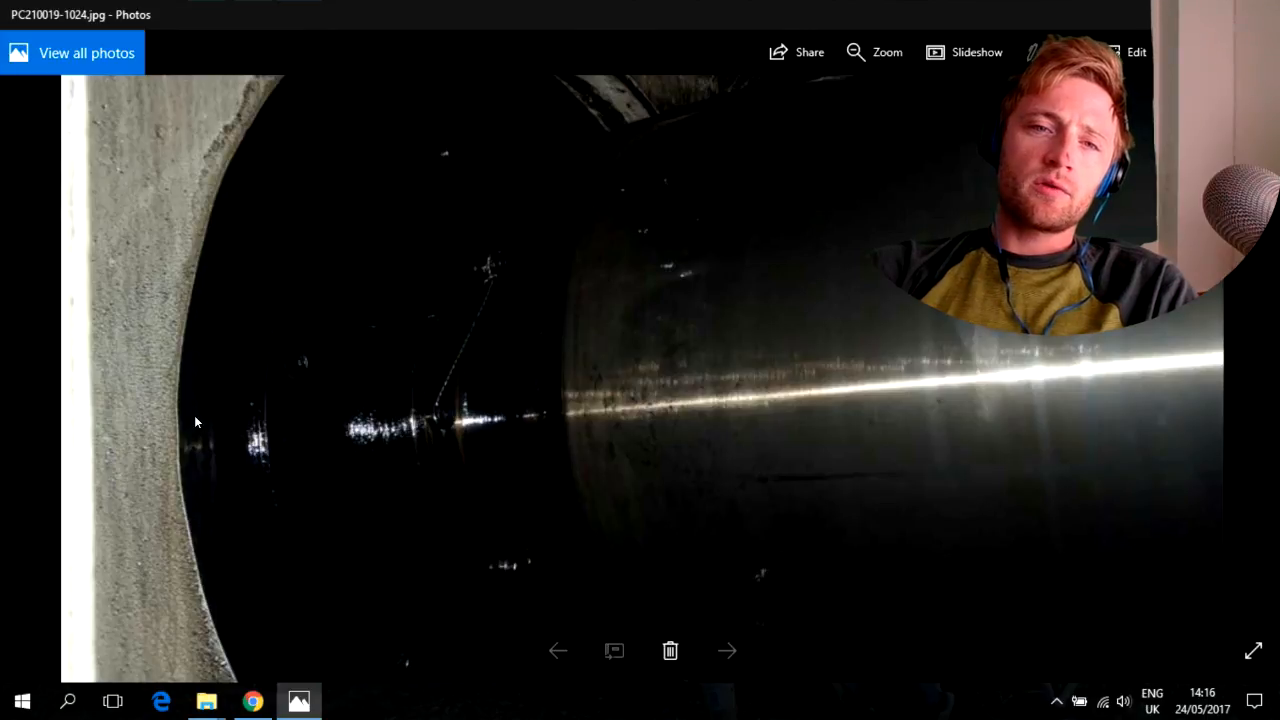
mouse_move(504, 272)
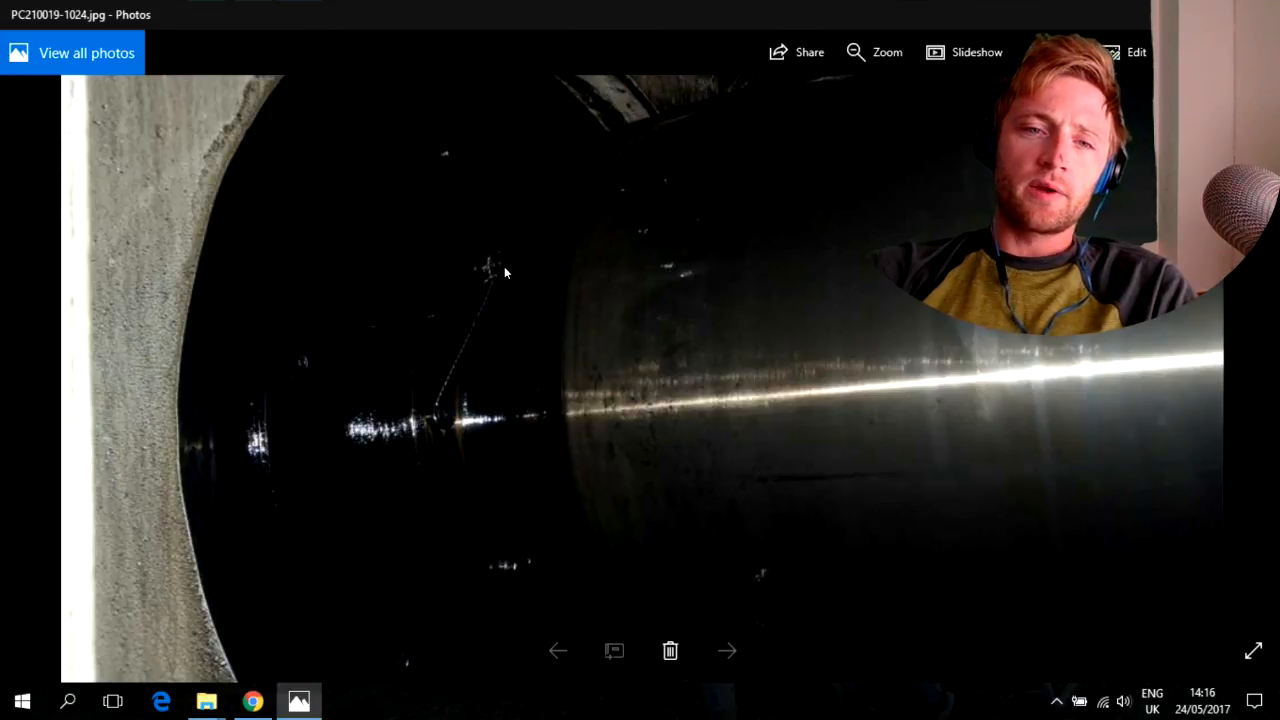
mouse_move(422, 384)
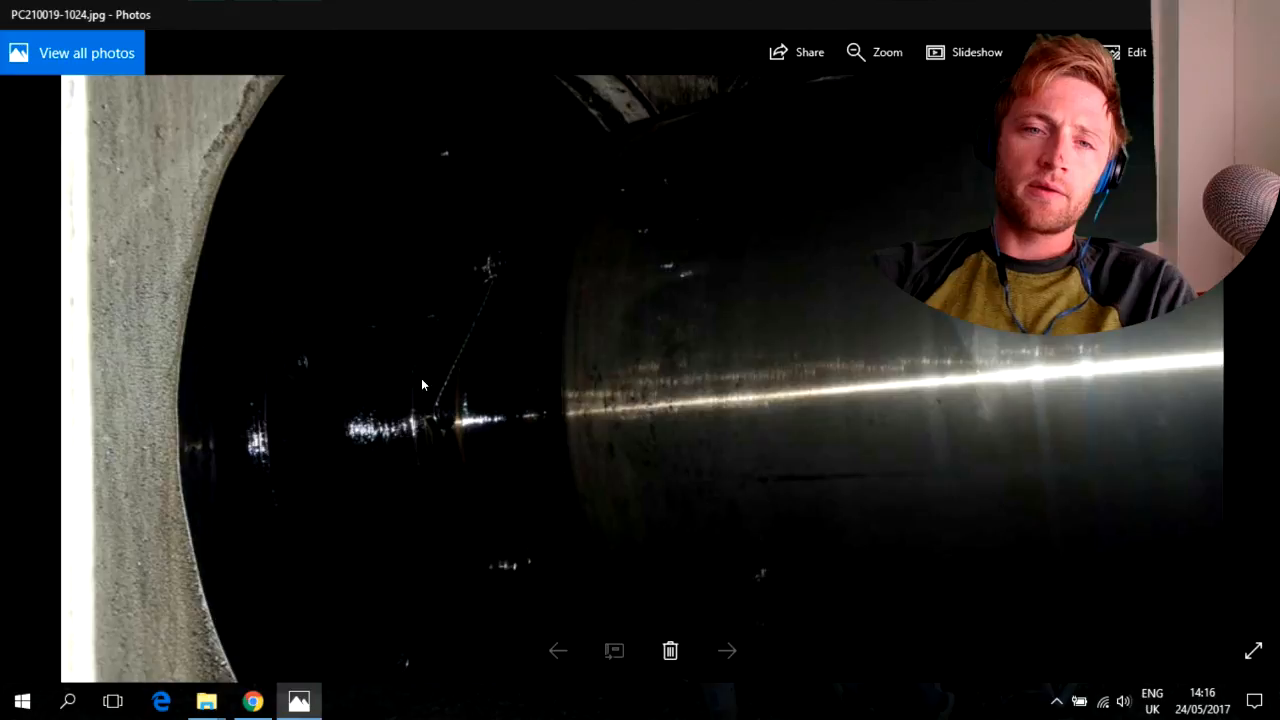
mouse_move(532, 288)
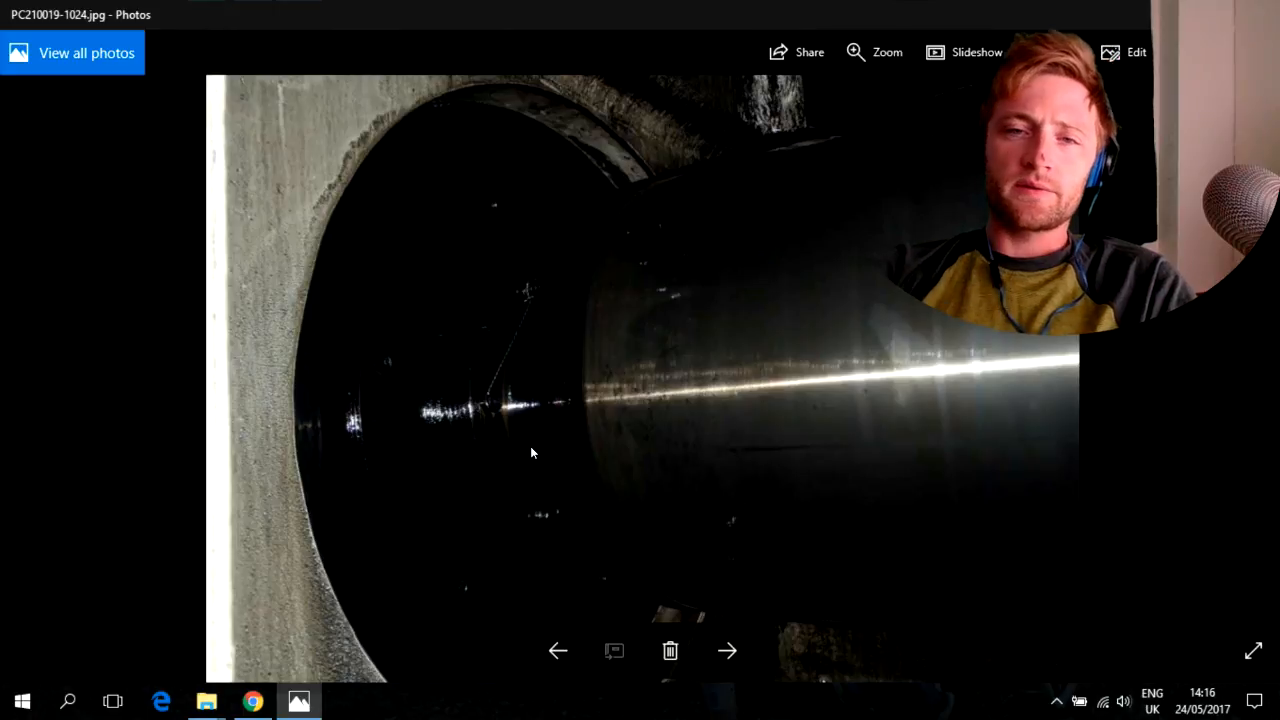
click(728, 652)
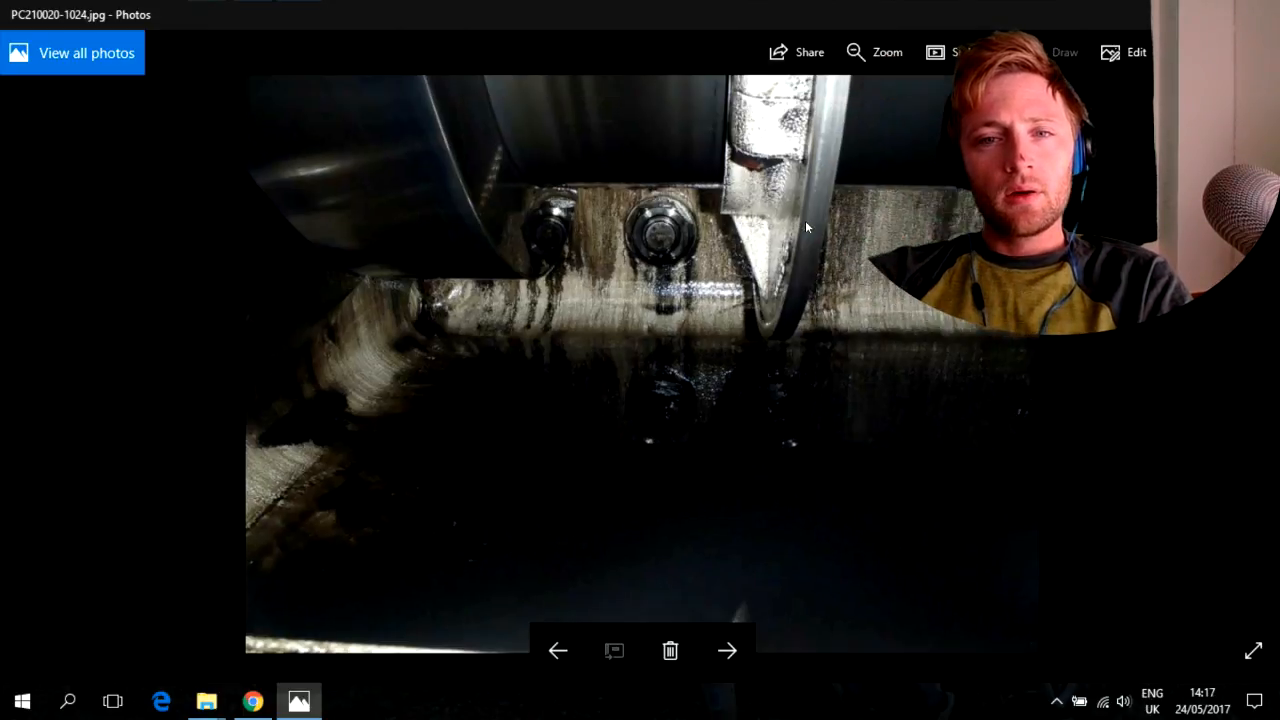
- Move past PC210021, the polished crank web, to PC210025 looking along the curved shaft
click(728, 652)
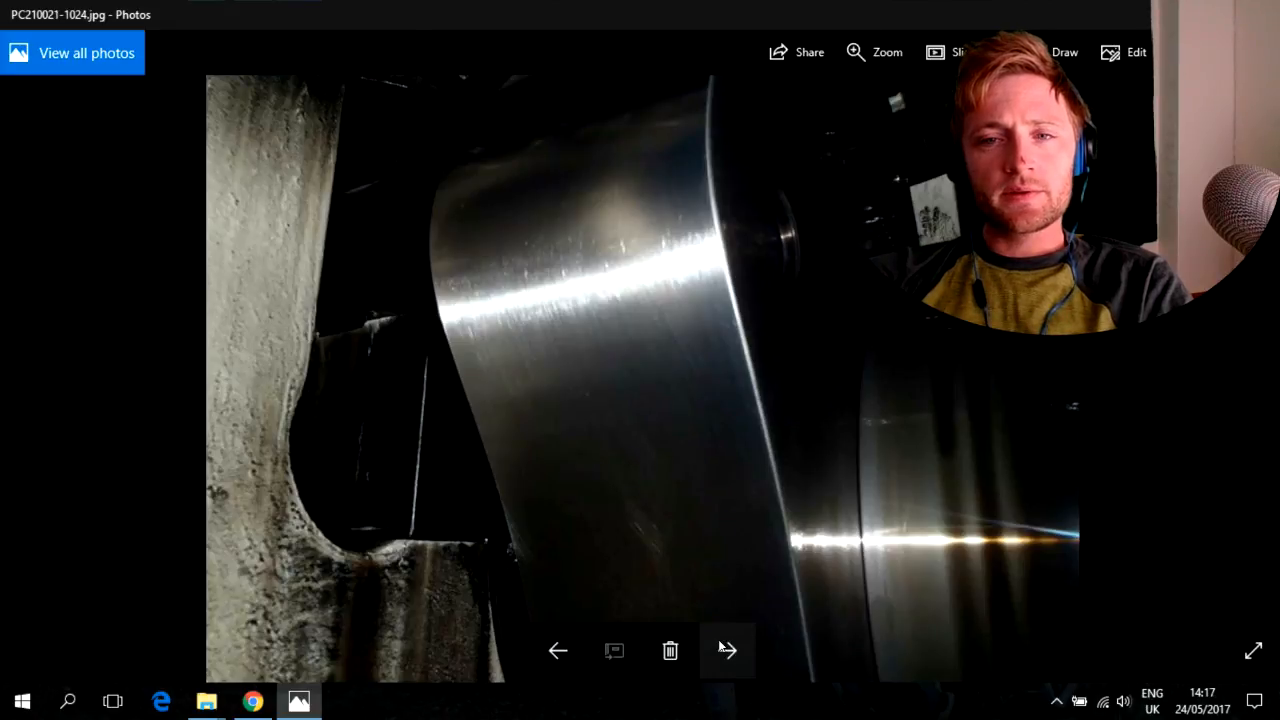
click(728, 650)
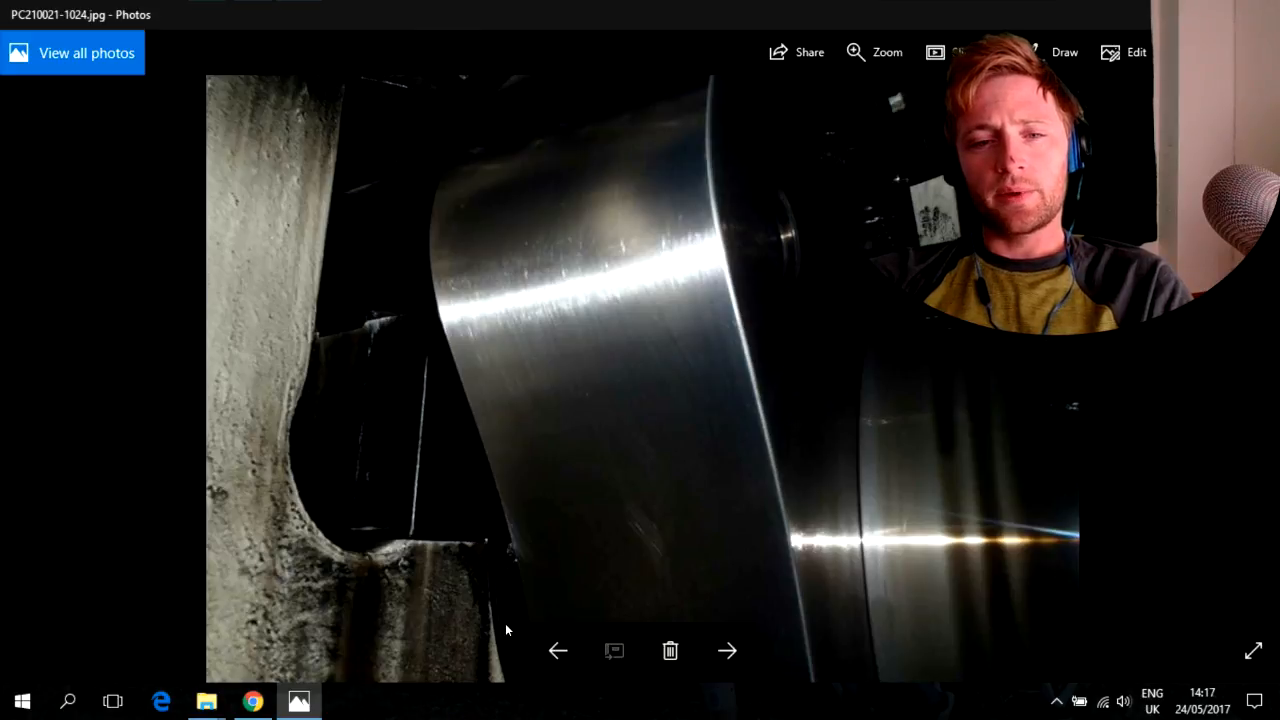
click(728, 652)
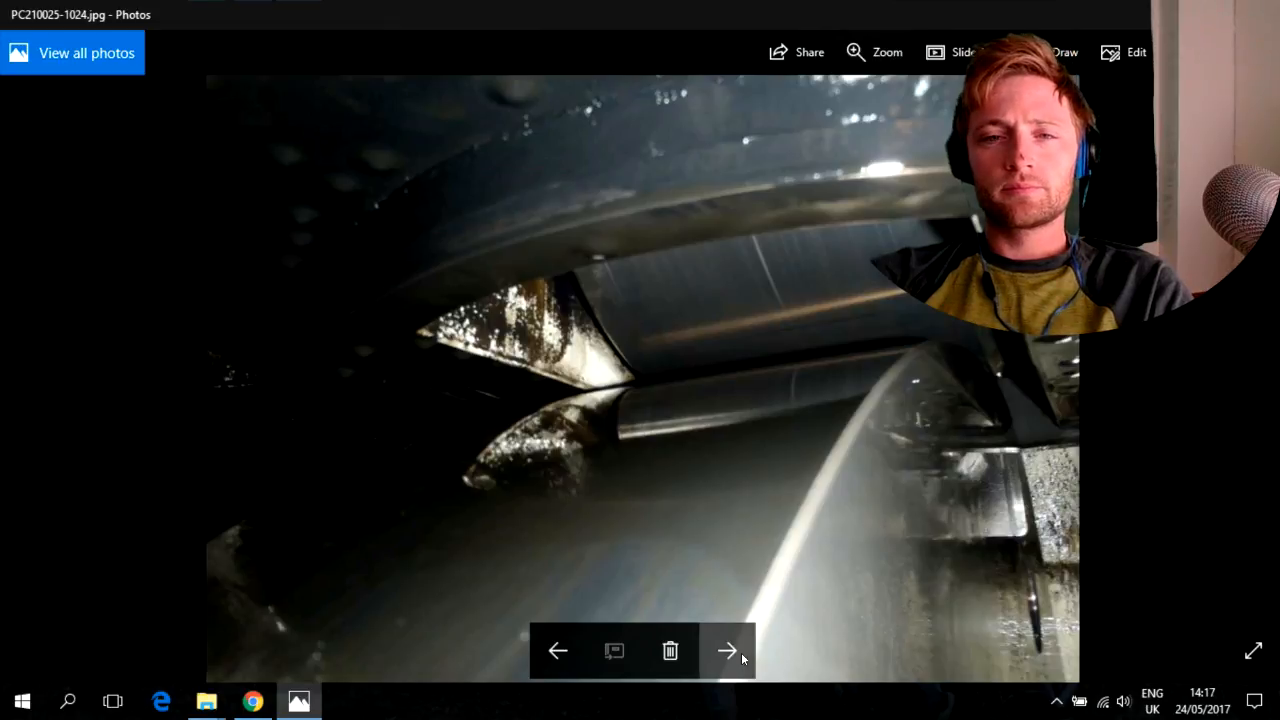
- Page rapidly through the shaft, cam and journal photos from PC210030 up to PC210056
click(728, 652)
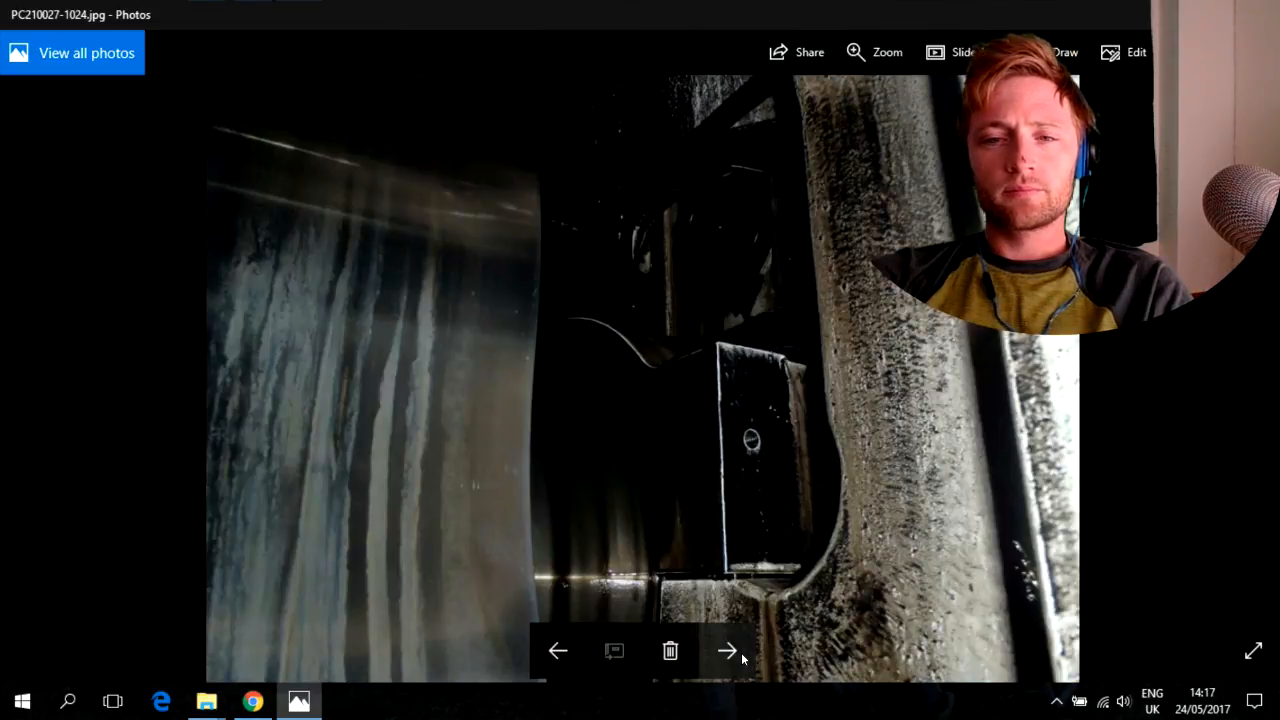
click(728, 652)
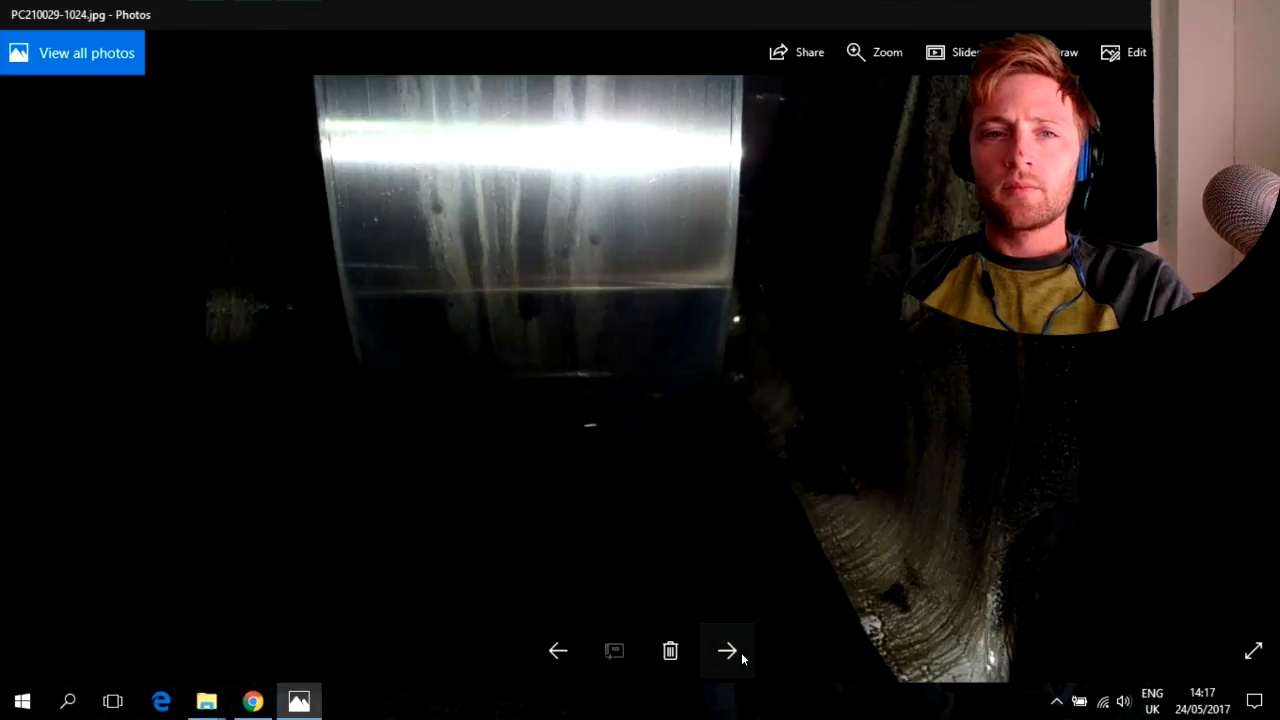
click(728, 652)
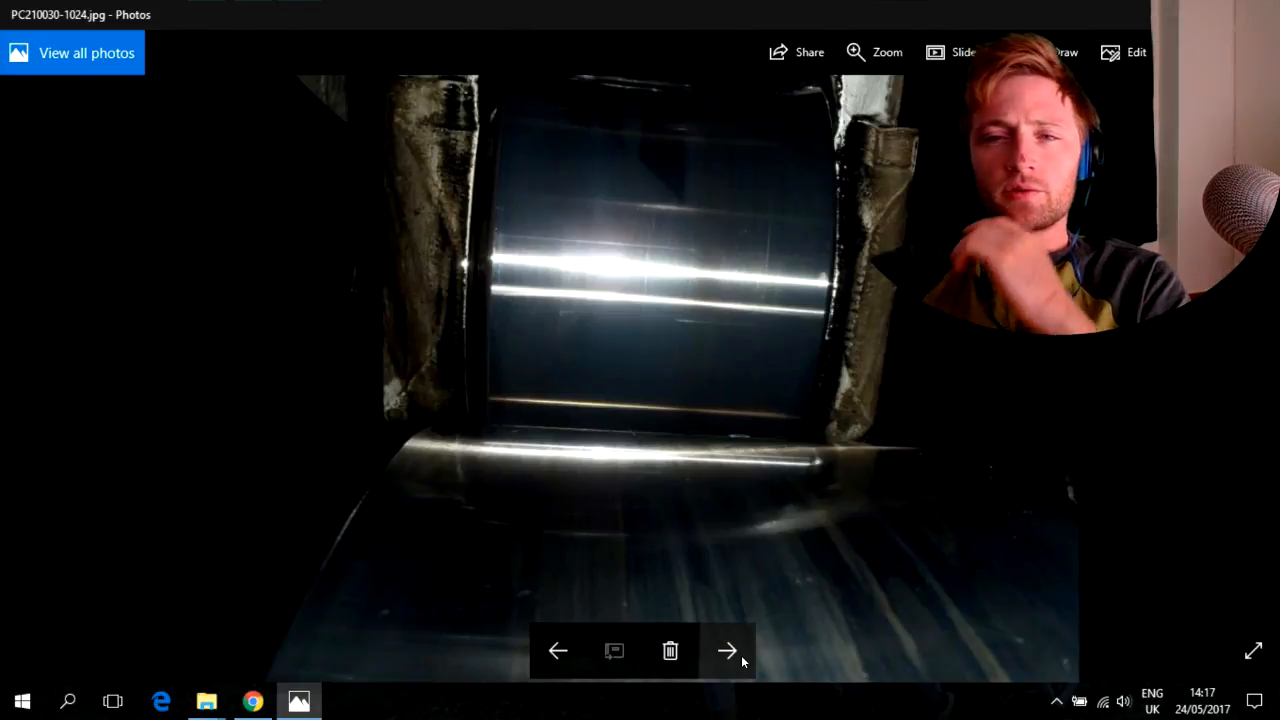
click(728, 650)
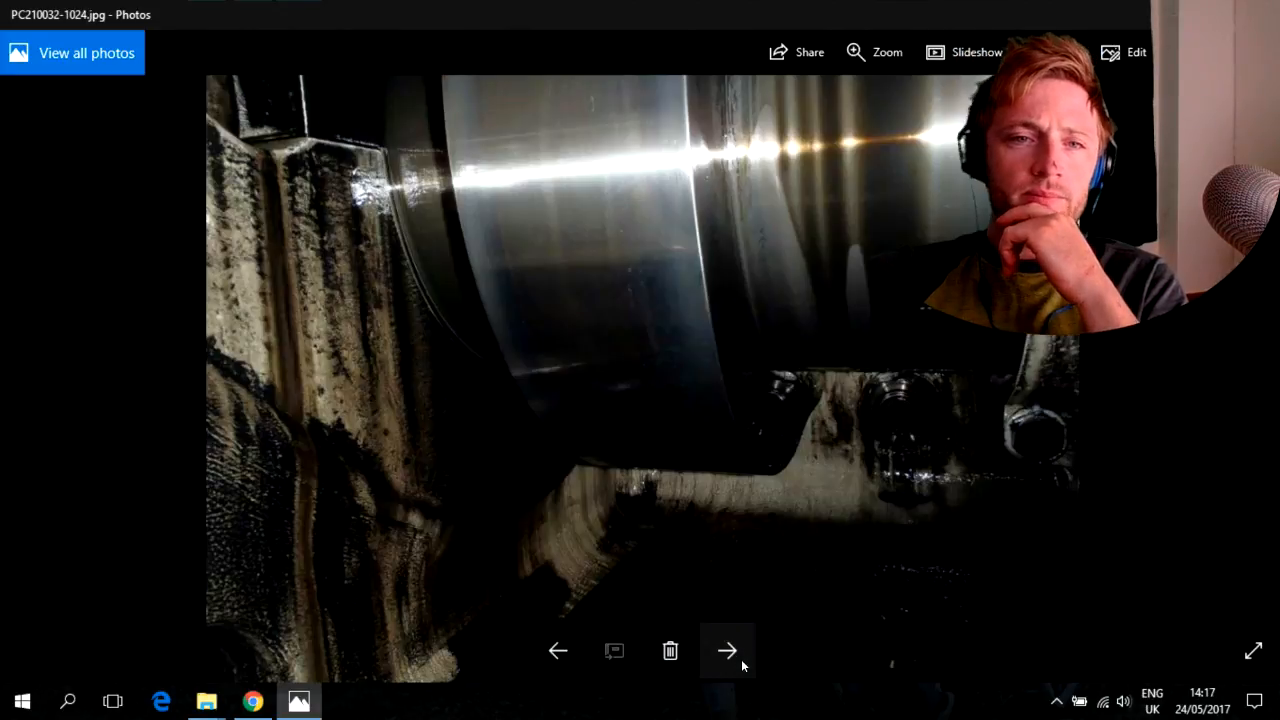
click(728, 652)
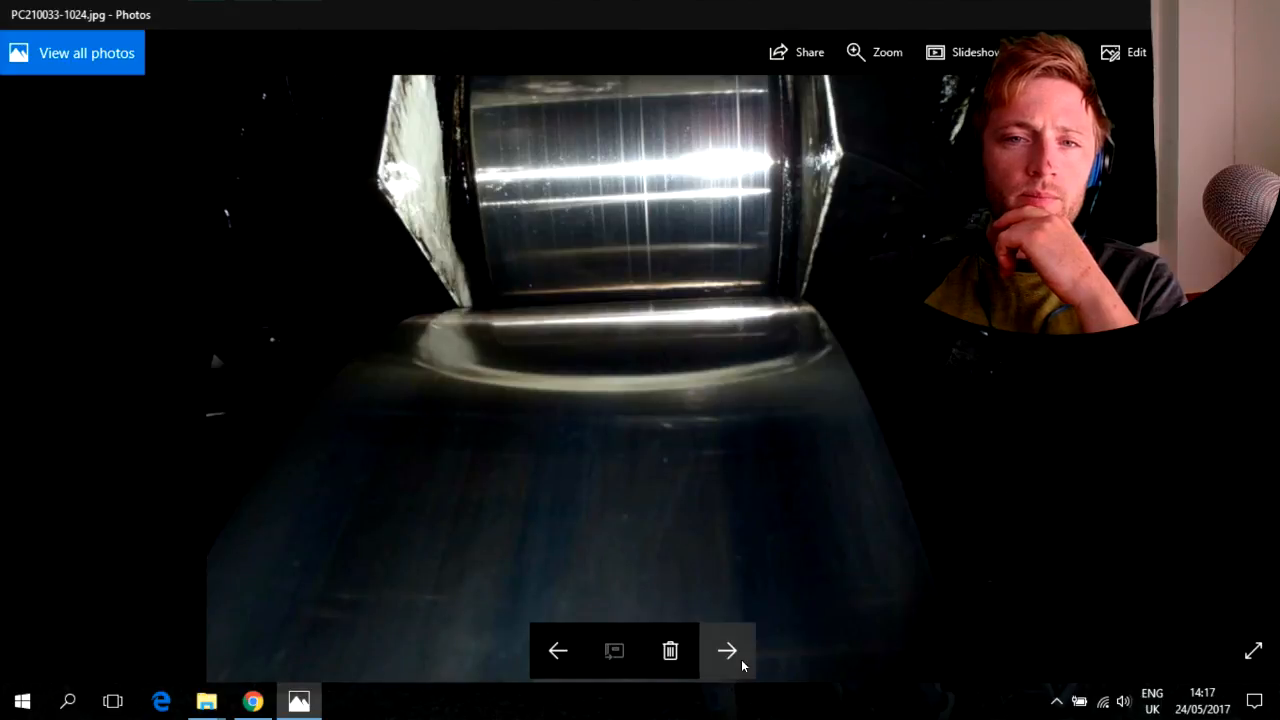
click(728, 652)
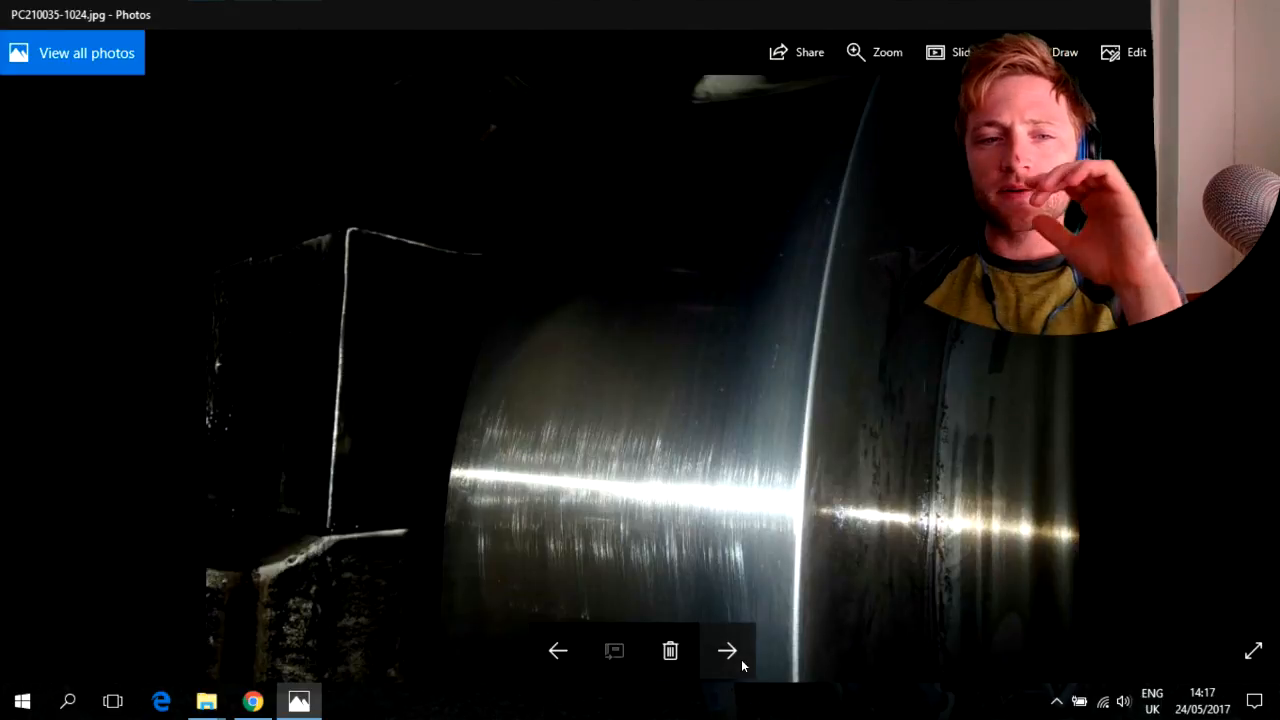
click(728, 652)
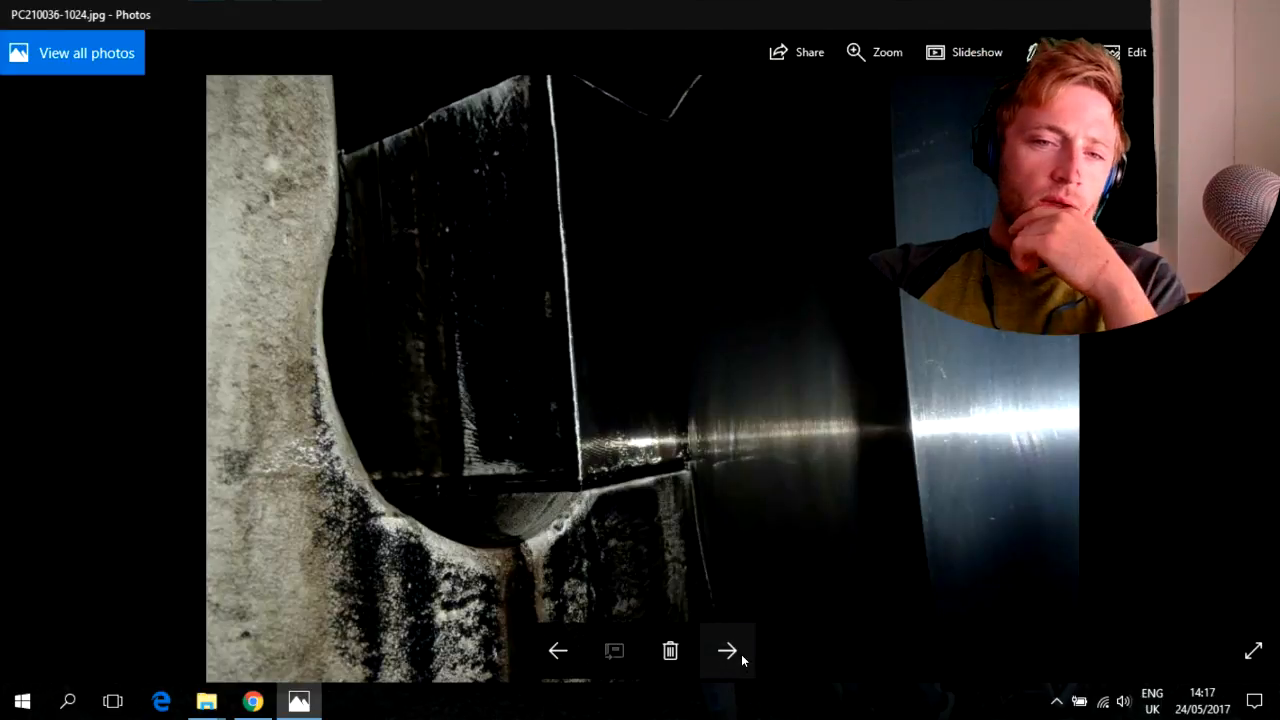
click(728, 650)
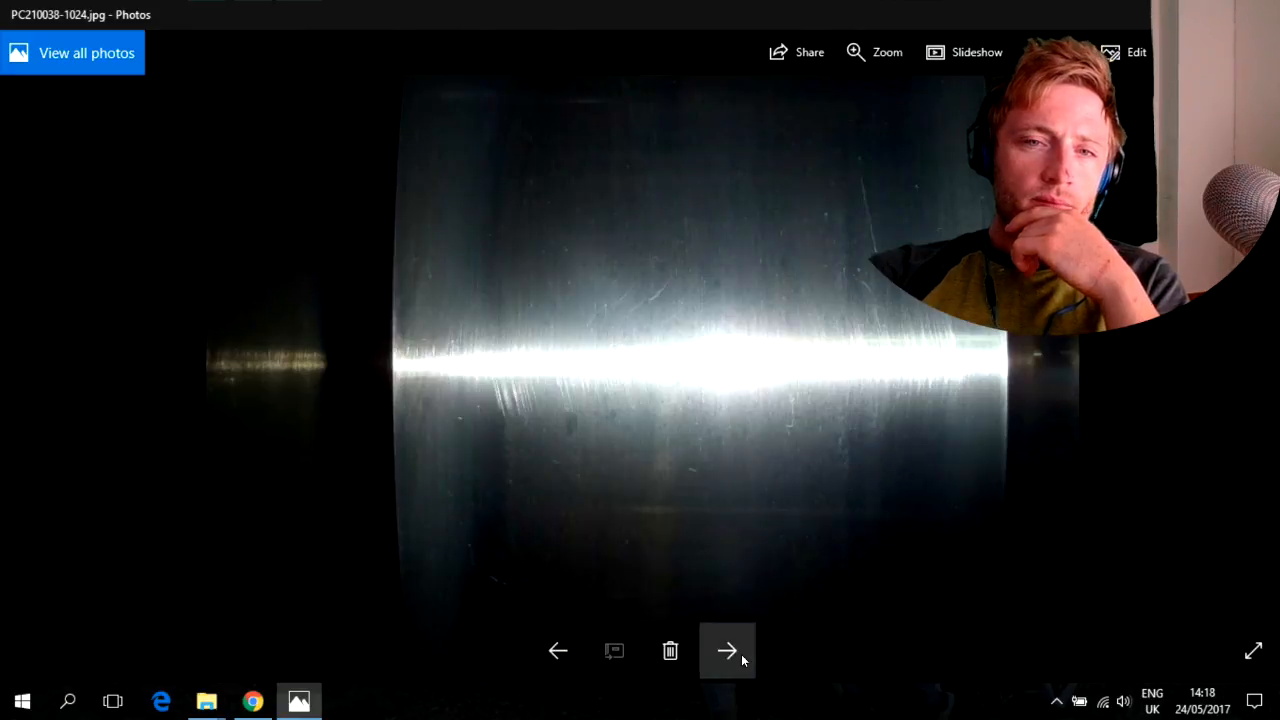
click(728, 650)
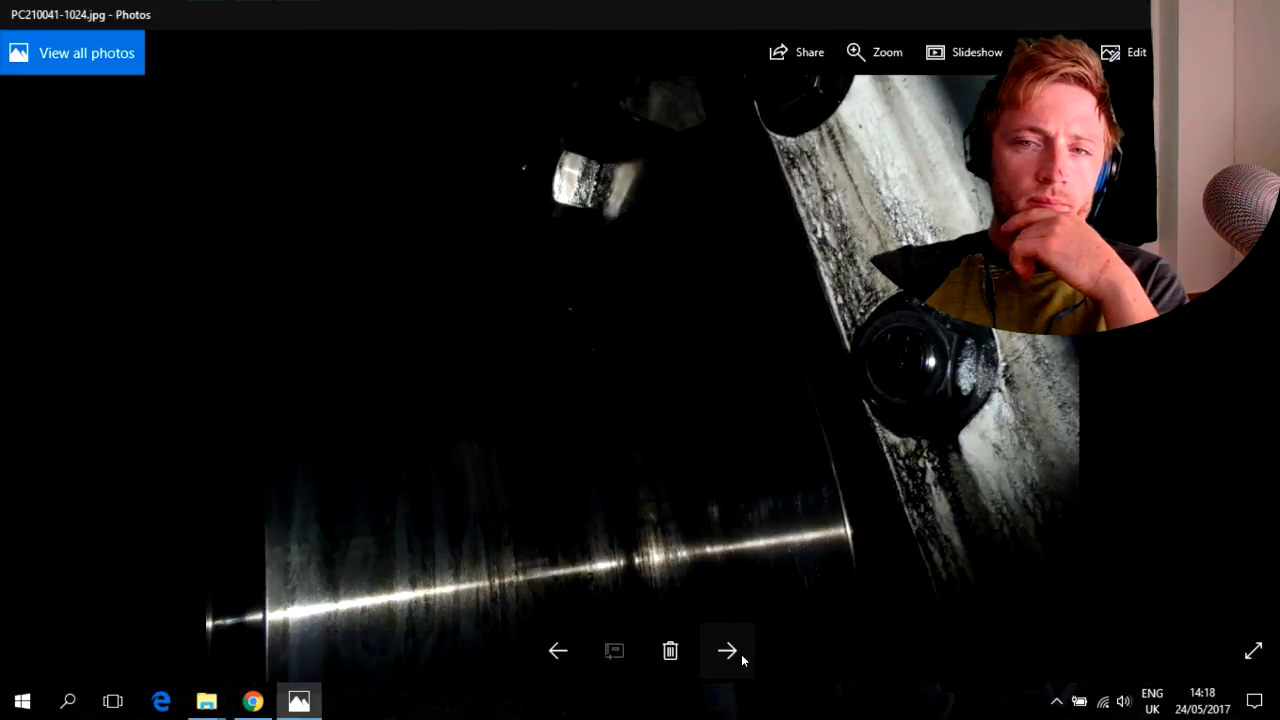
click(728, 652)
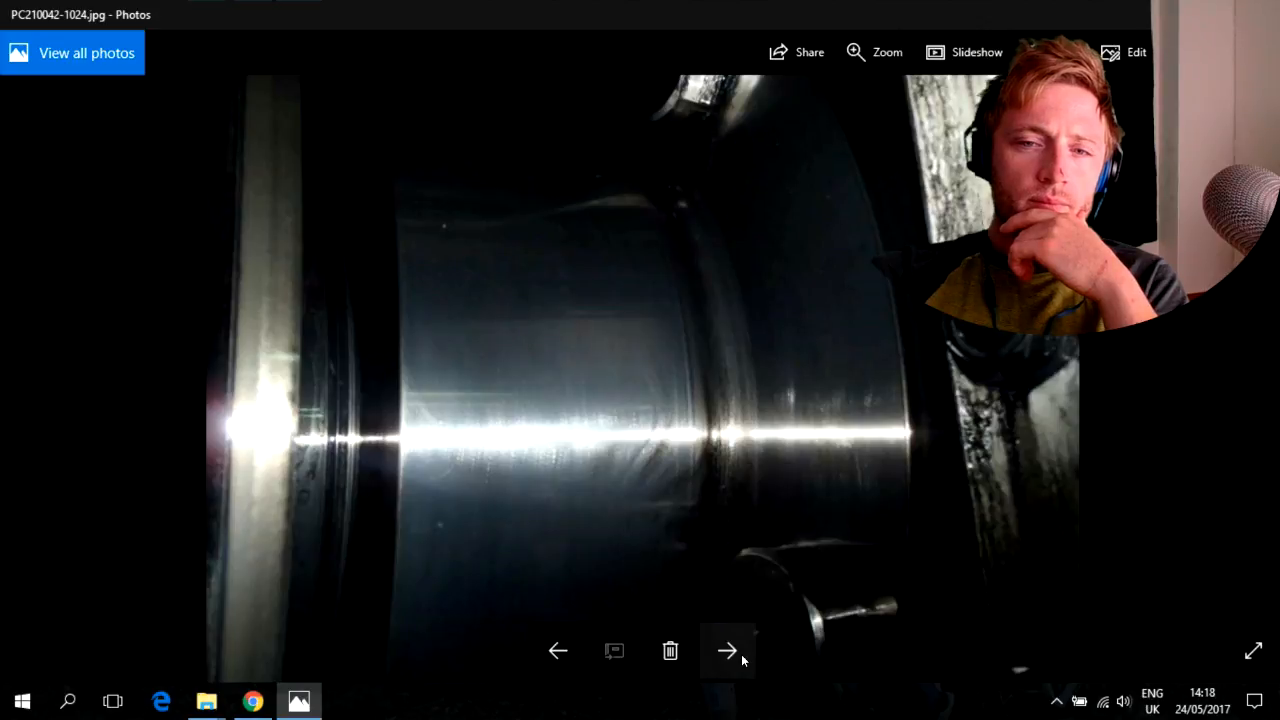
click(728, 650)
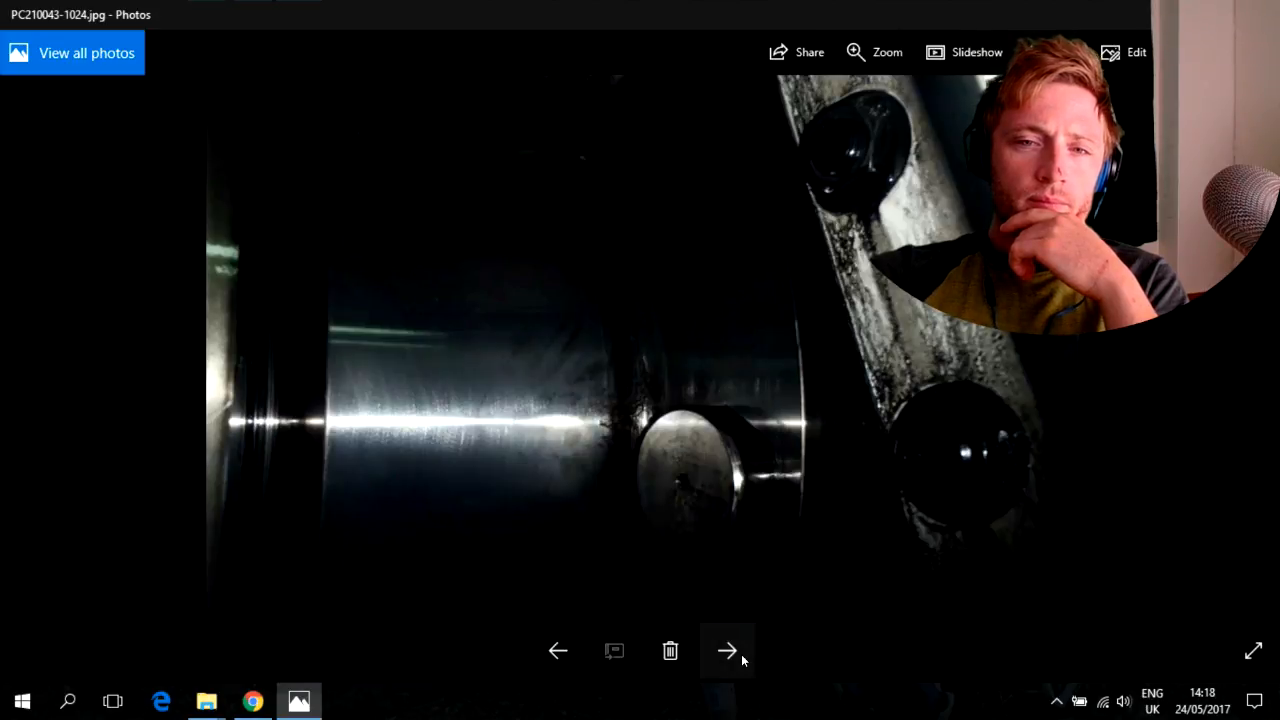
click(728, 650)
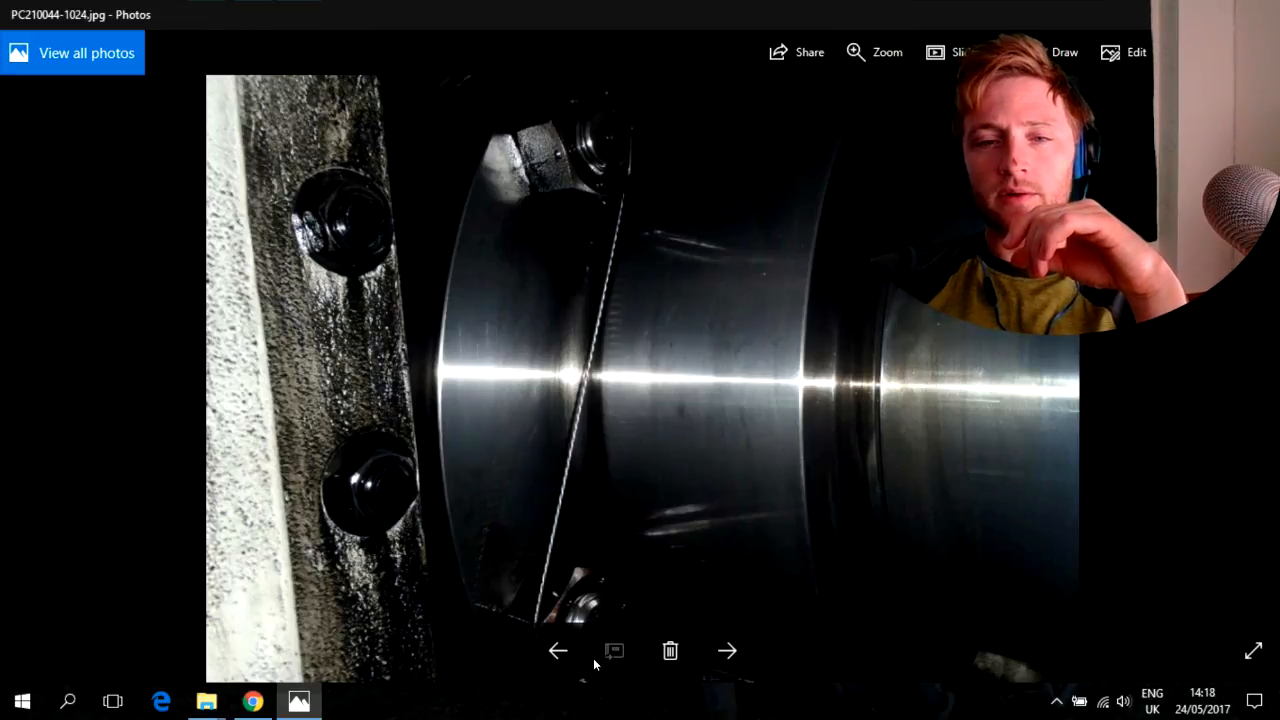
click(728, 652)
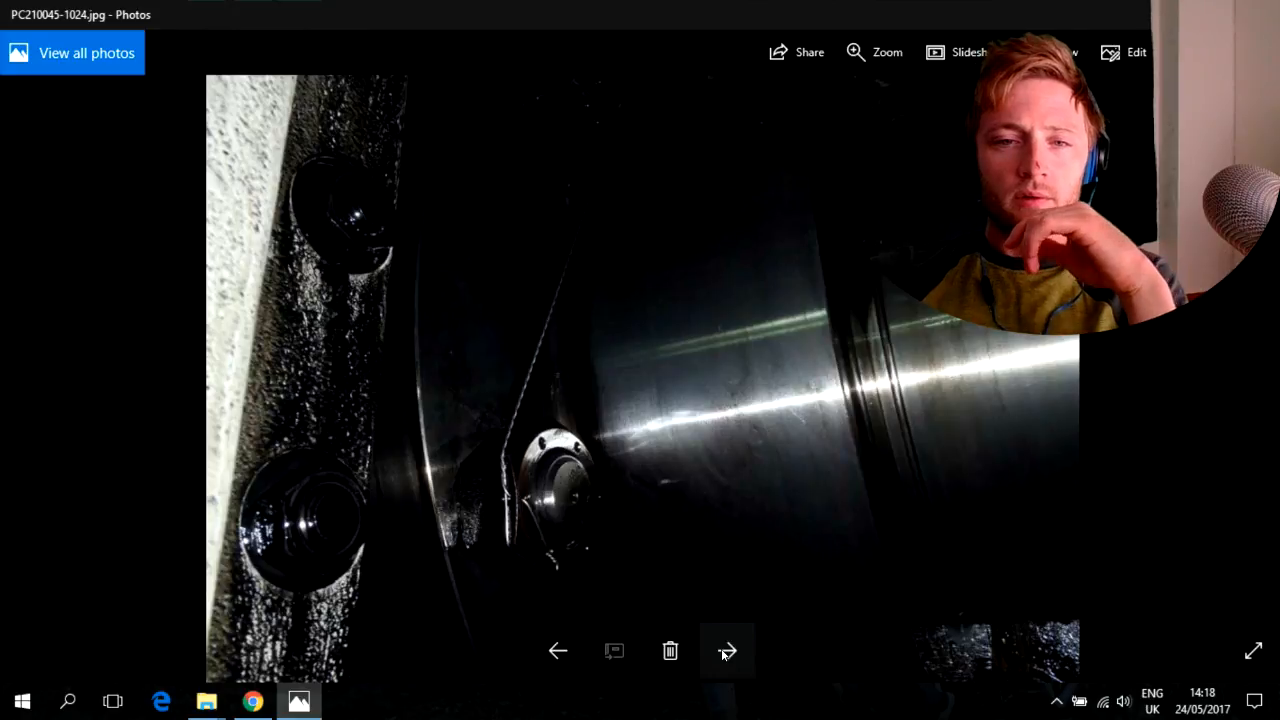
click(728, 652)
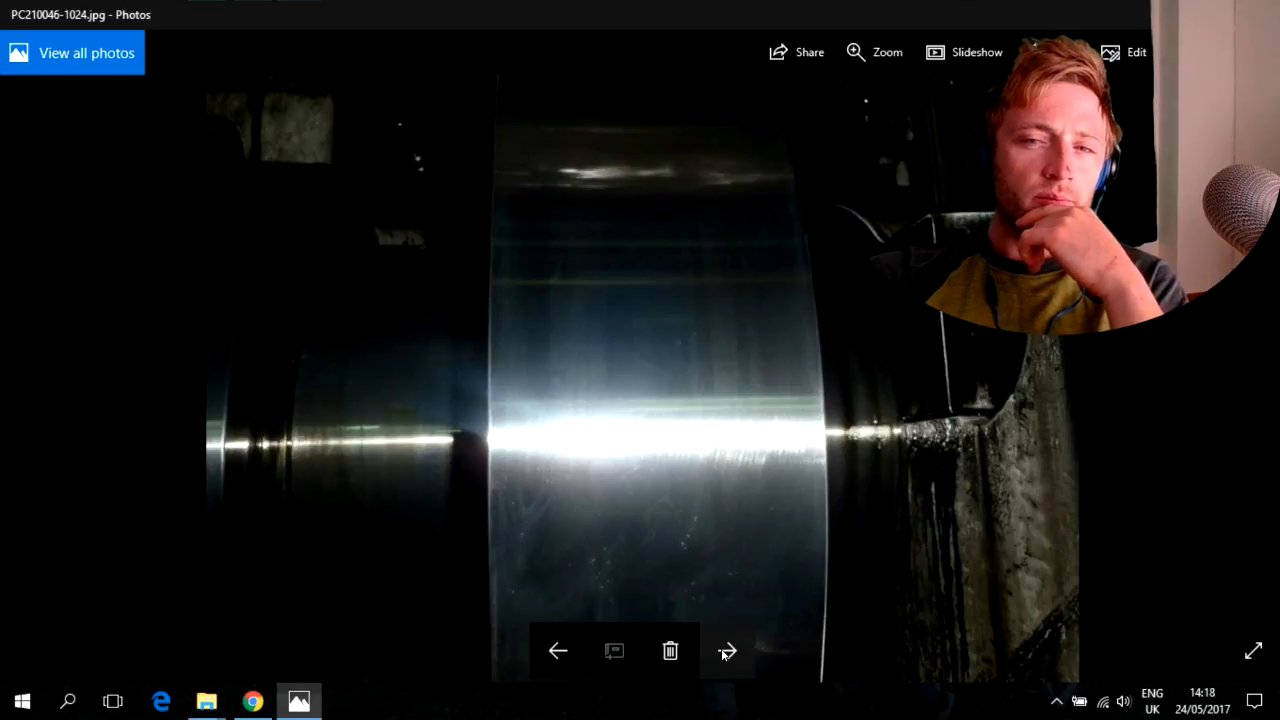
click(728, 652)
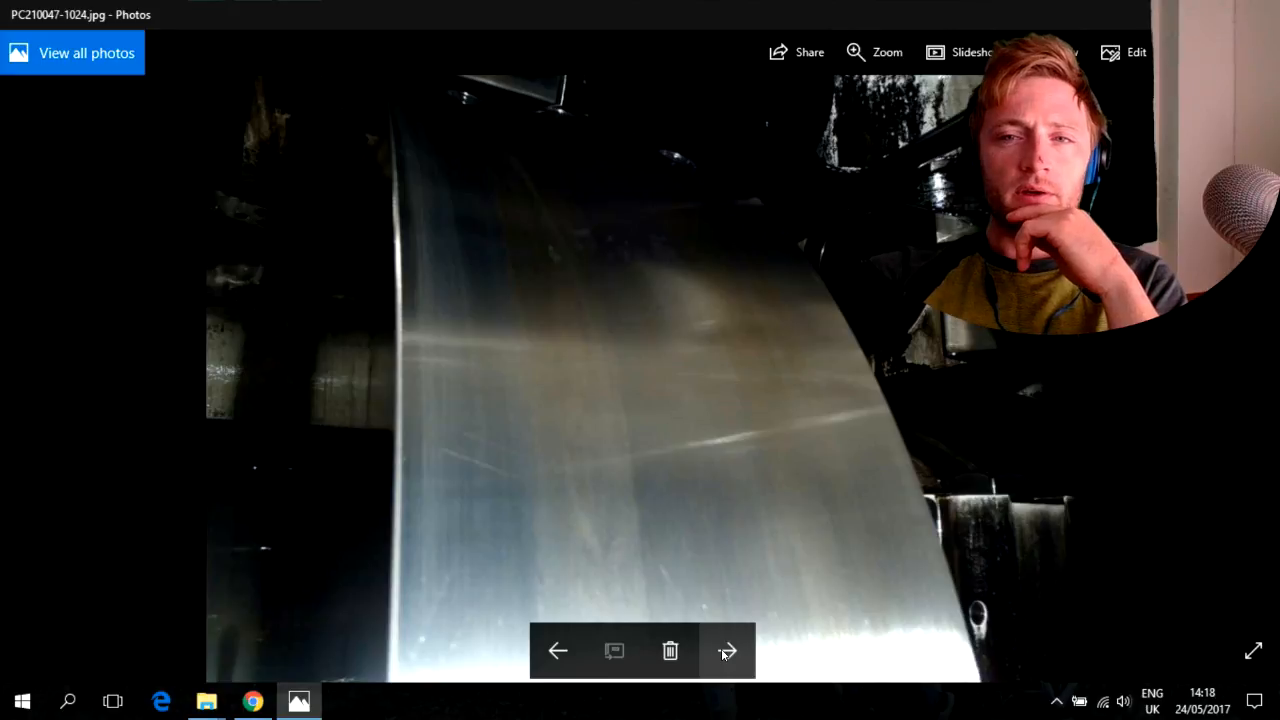
click(728, 652)
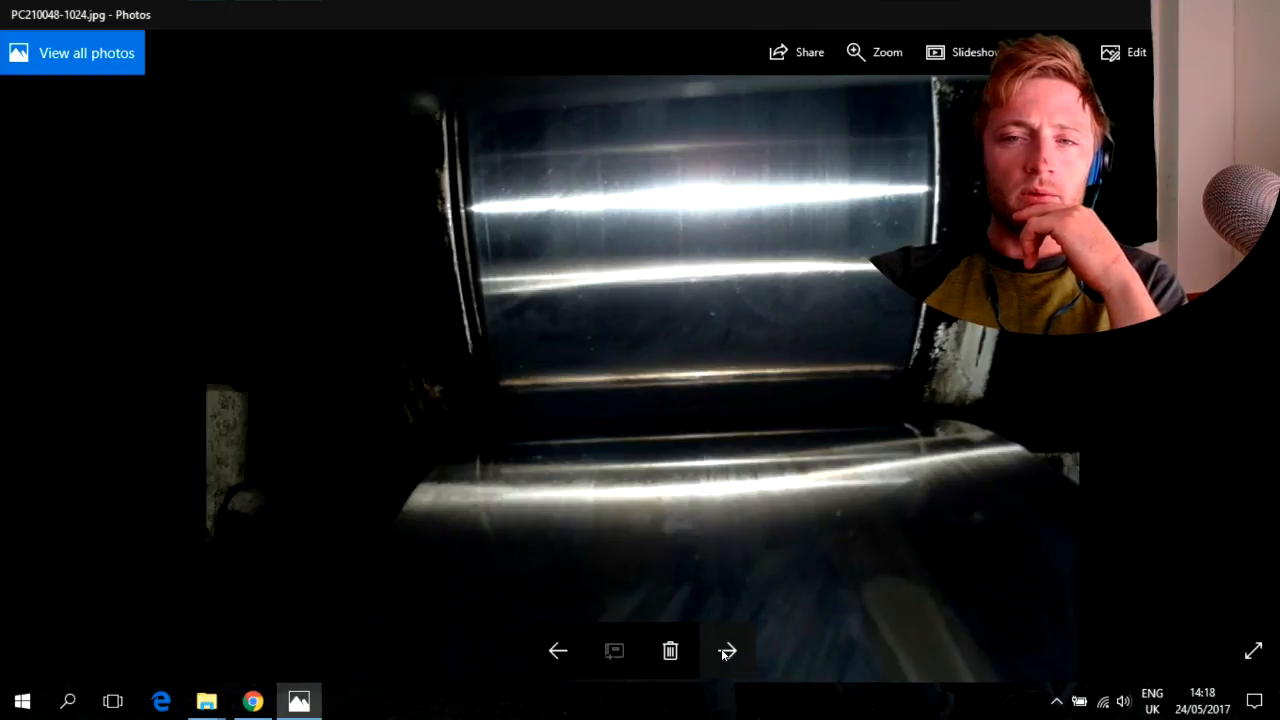
click(728, 652)
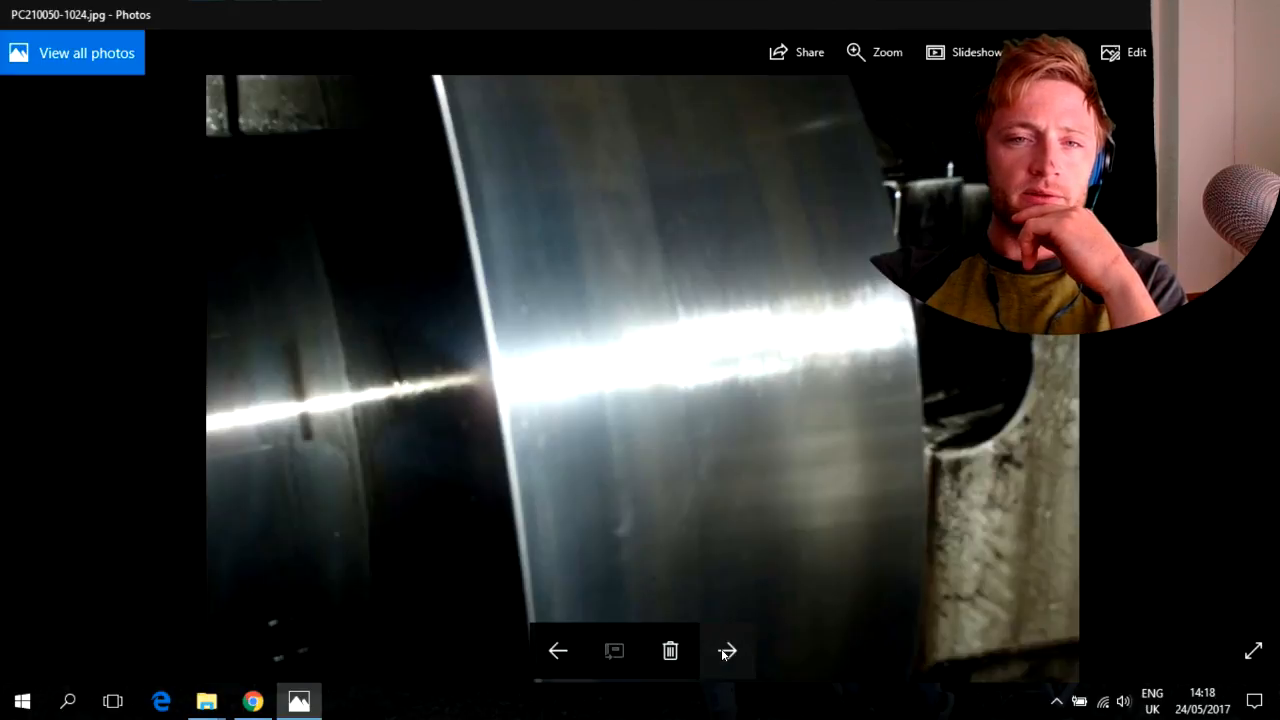
click(728, 652)
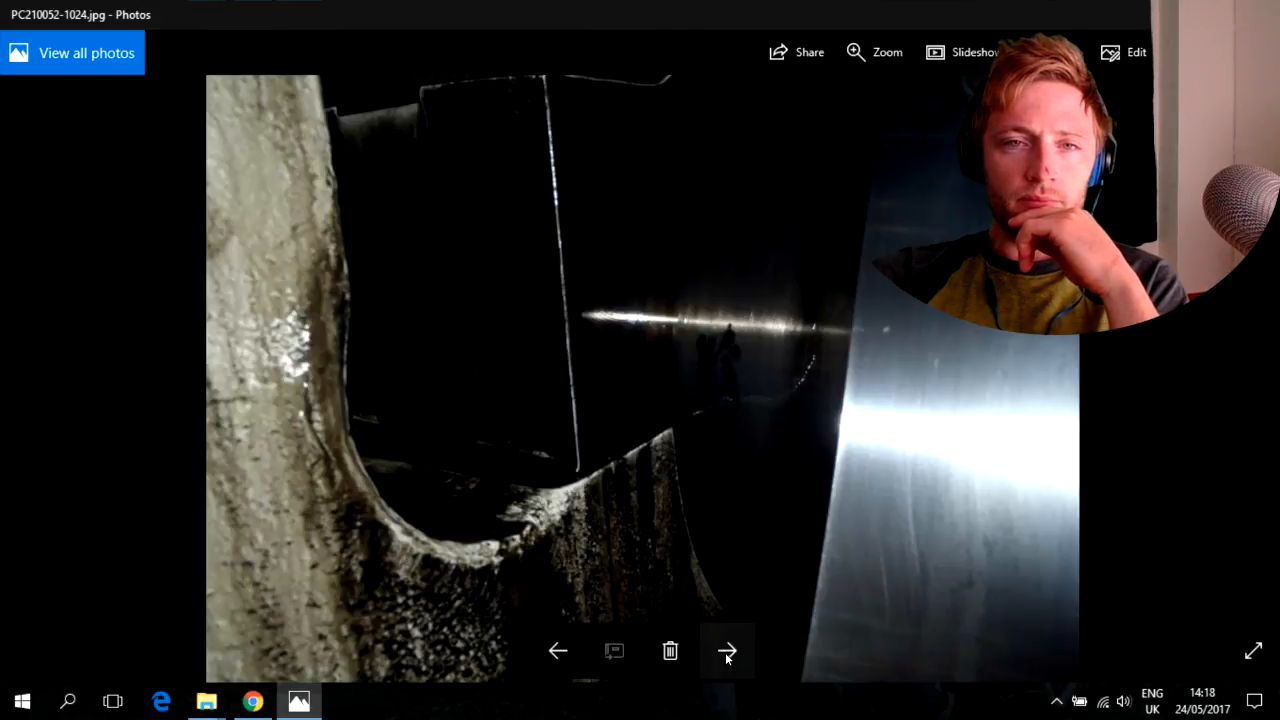
click(728, 652)
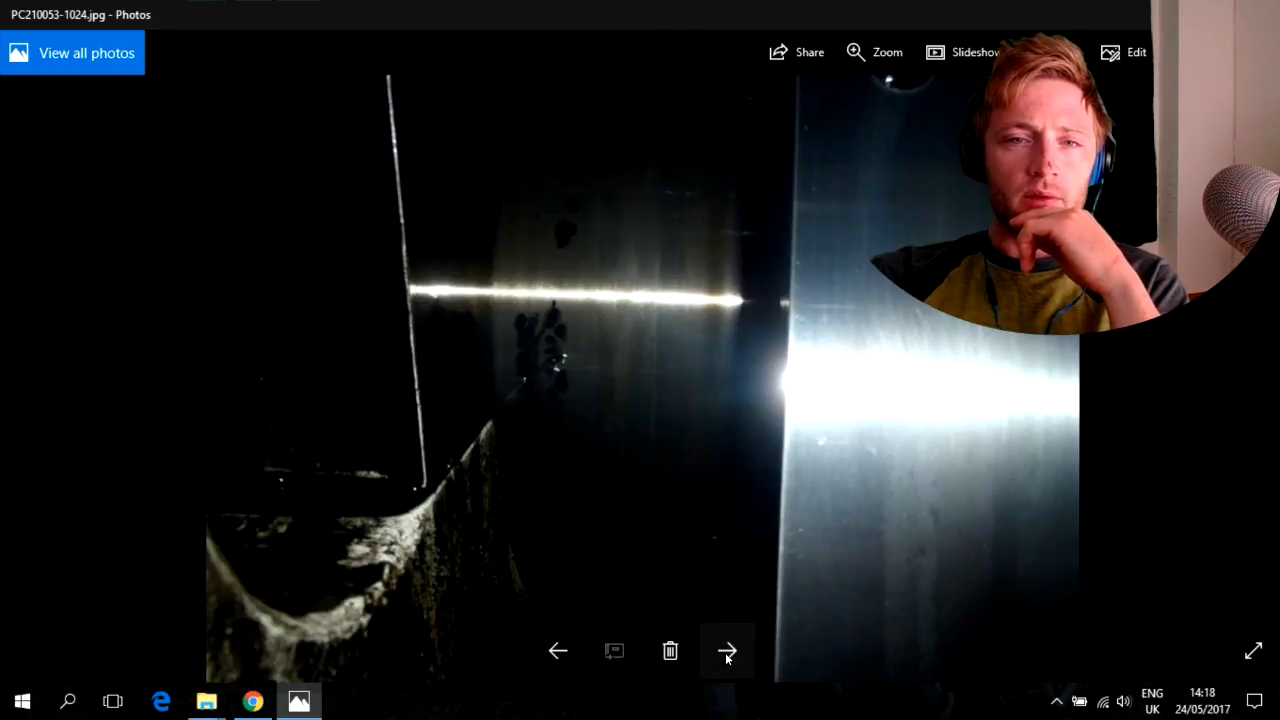
click(728, 652)
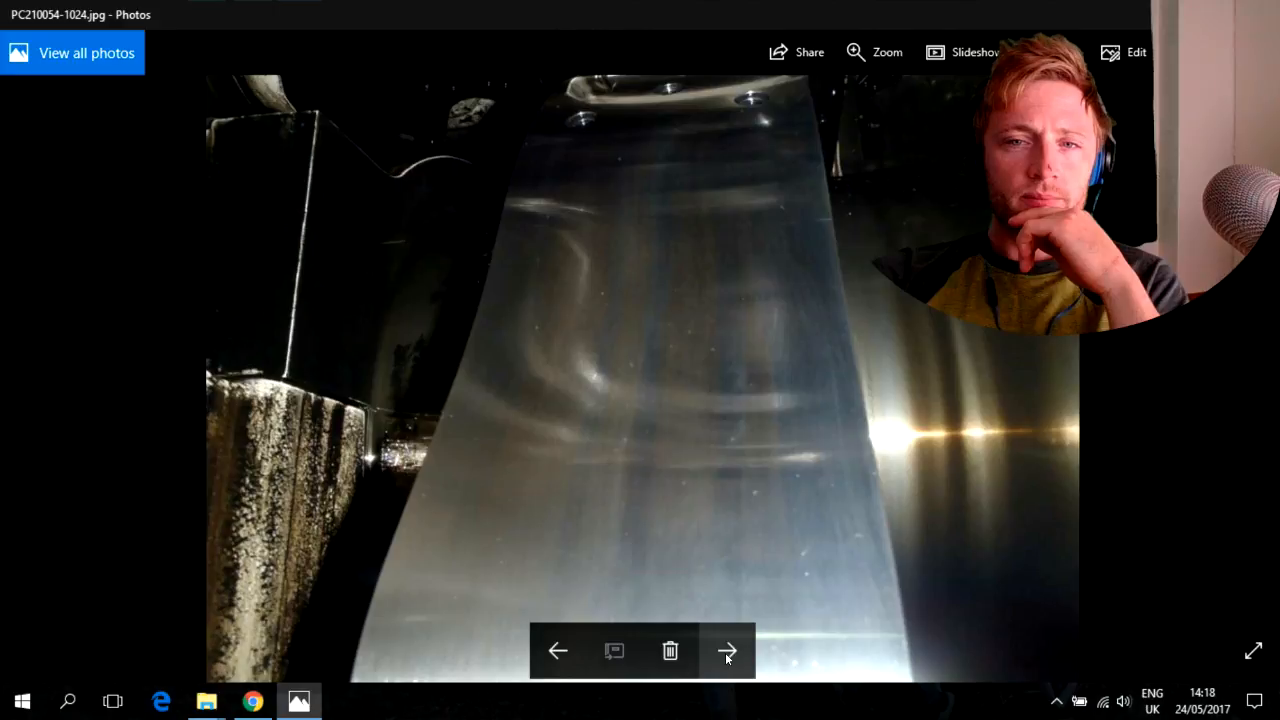
click(728, 652)
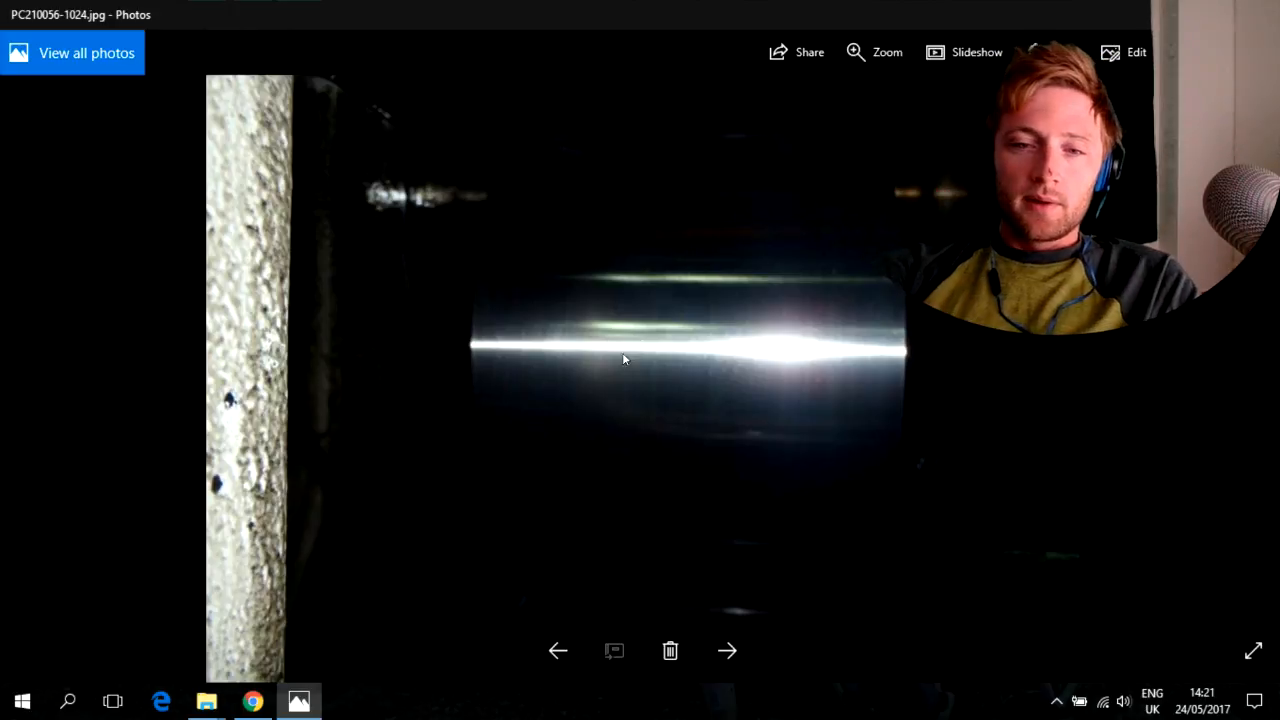
- Show PC210057, the polished journal framed by a rough-edged crank web
click(728, 652)
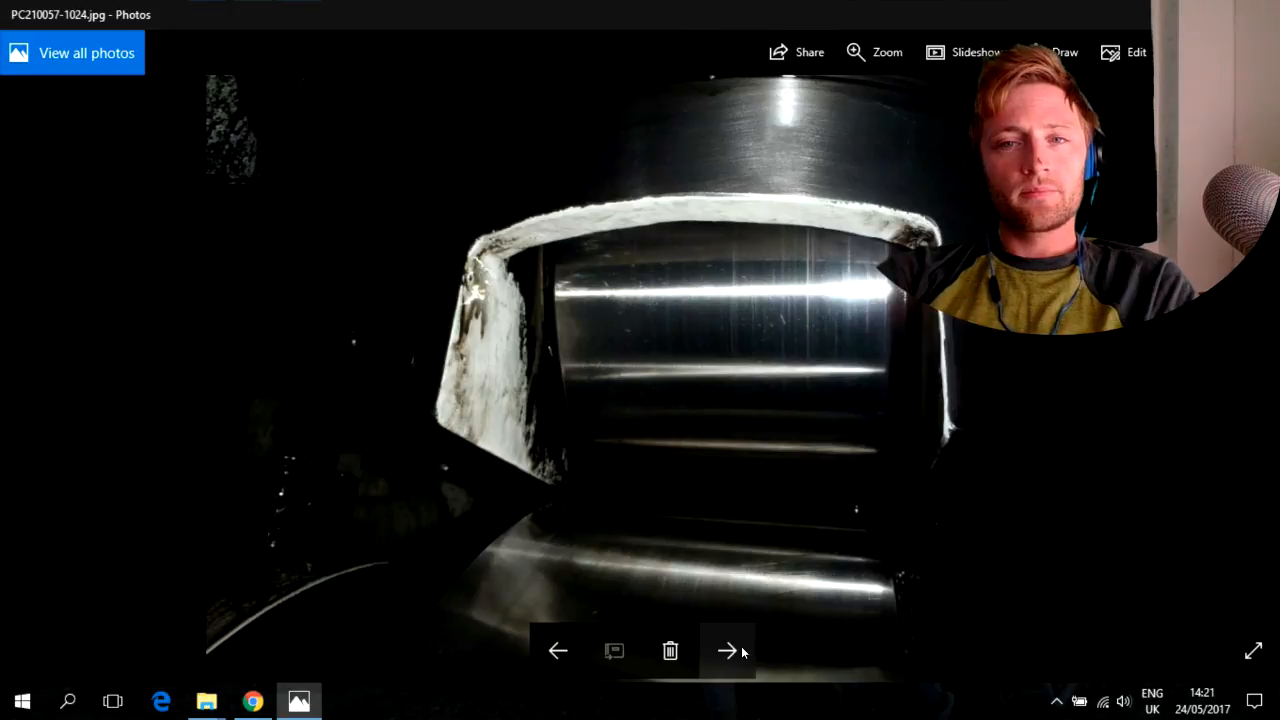
mouse_move(800, 308)
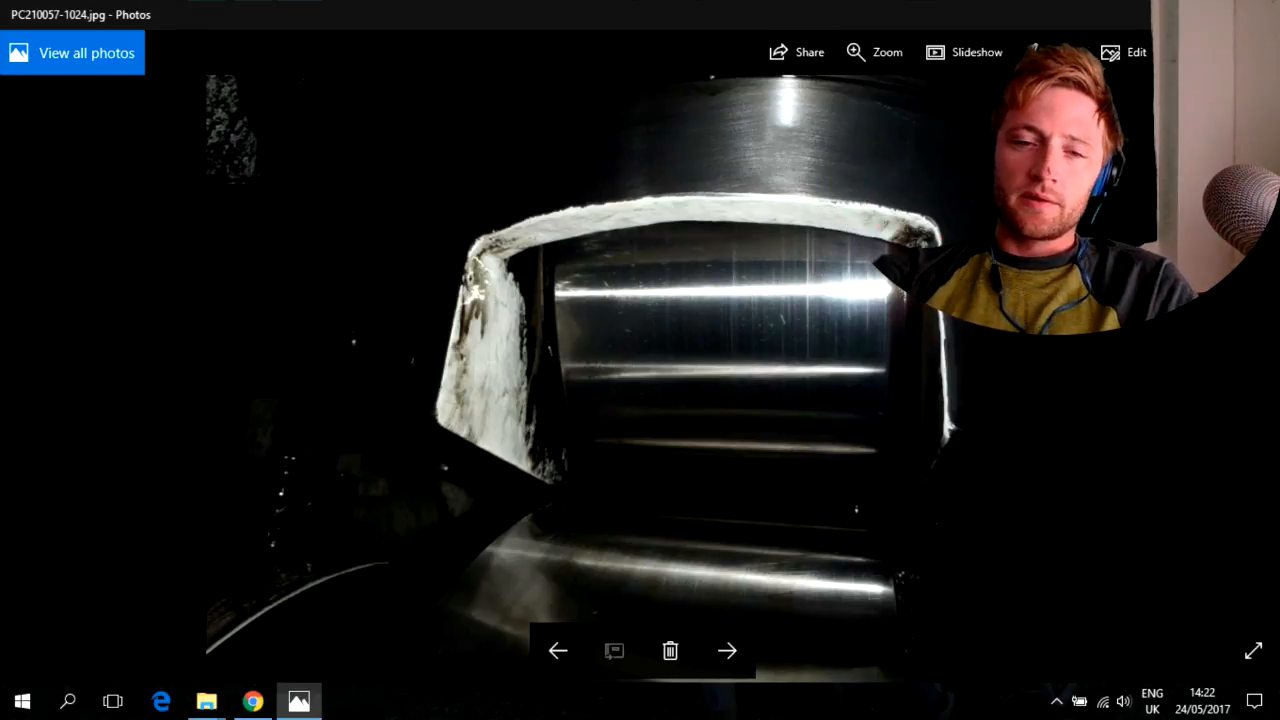
mouse_move(728, 652)
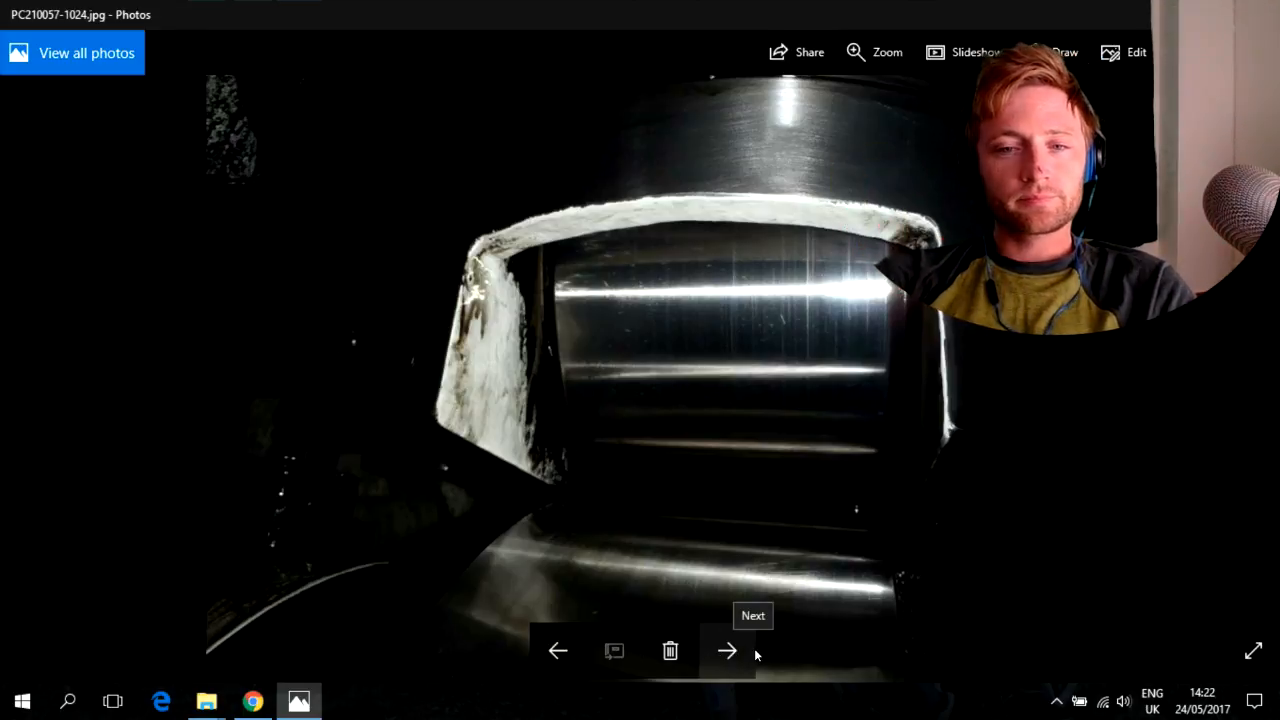
- Show PC210059-1024.jpg, the polished crankshaft journal and curved web from below
click(728, 652)
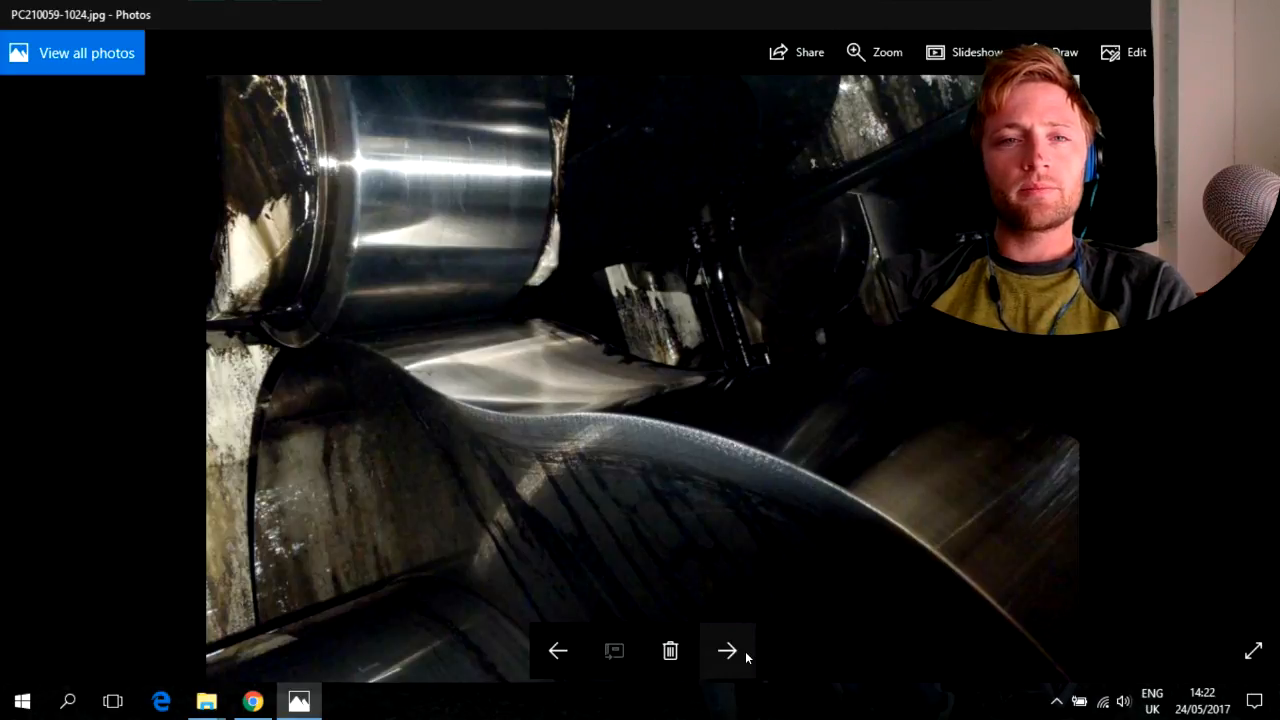
mouse_move(728, 652)
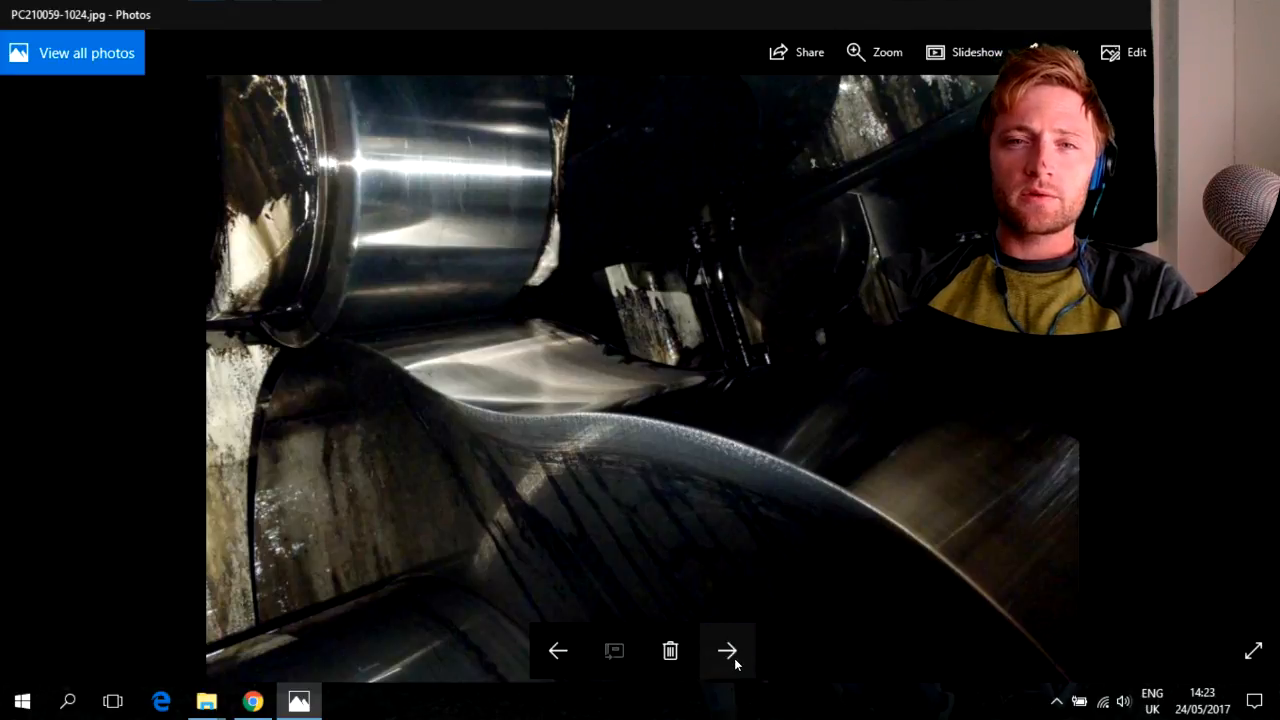
- Page through the remaining inspection photos from PC210061 to PC210102, the final crank web shot
click(728, 652)
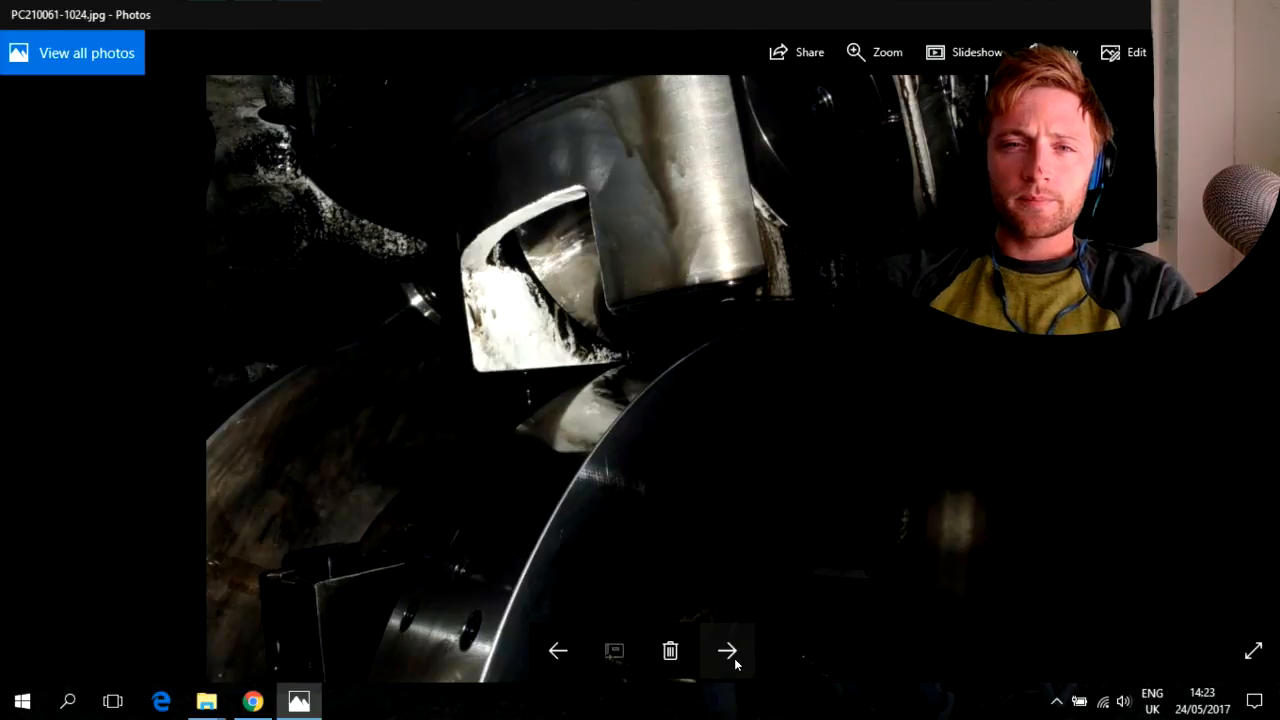
click(728, 652)
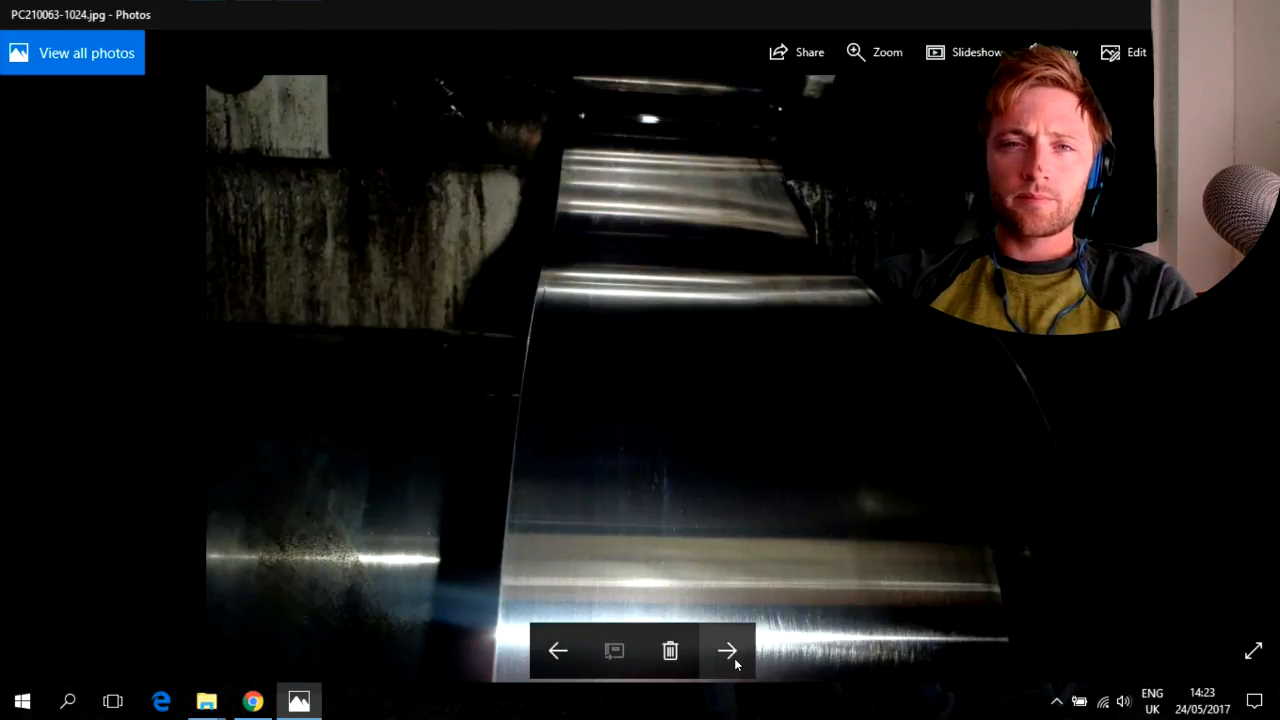
click(728, 652)
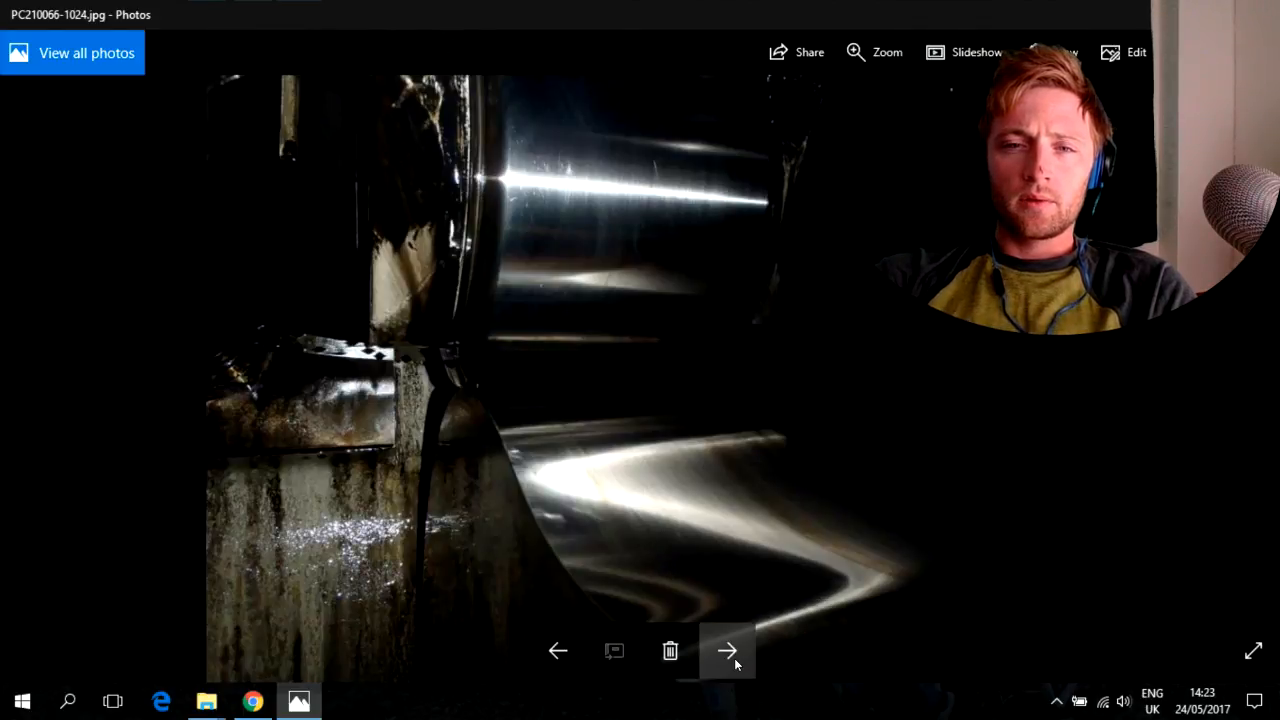
click(728, 652)
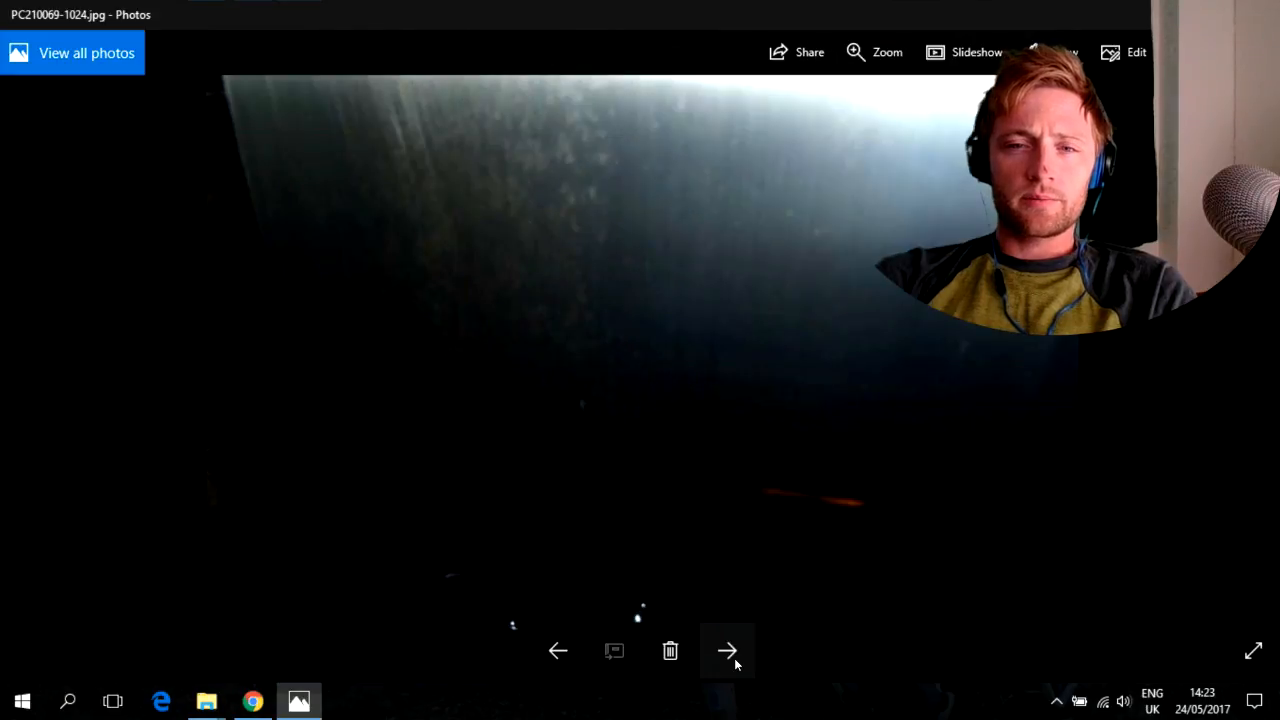
click(728, 652)
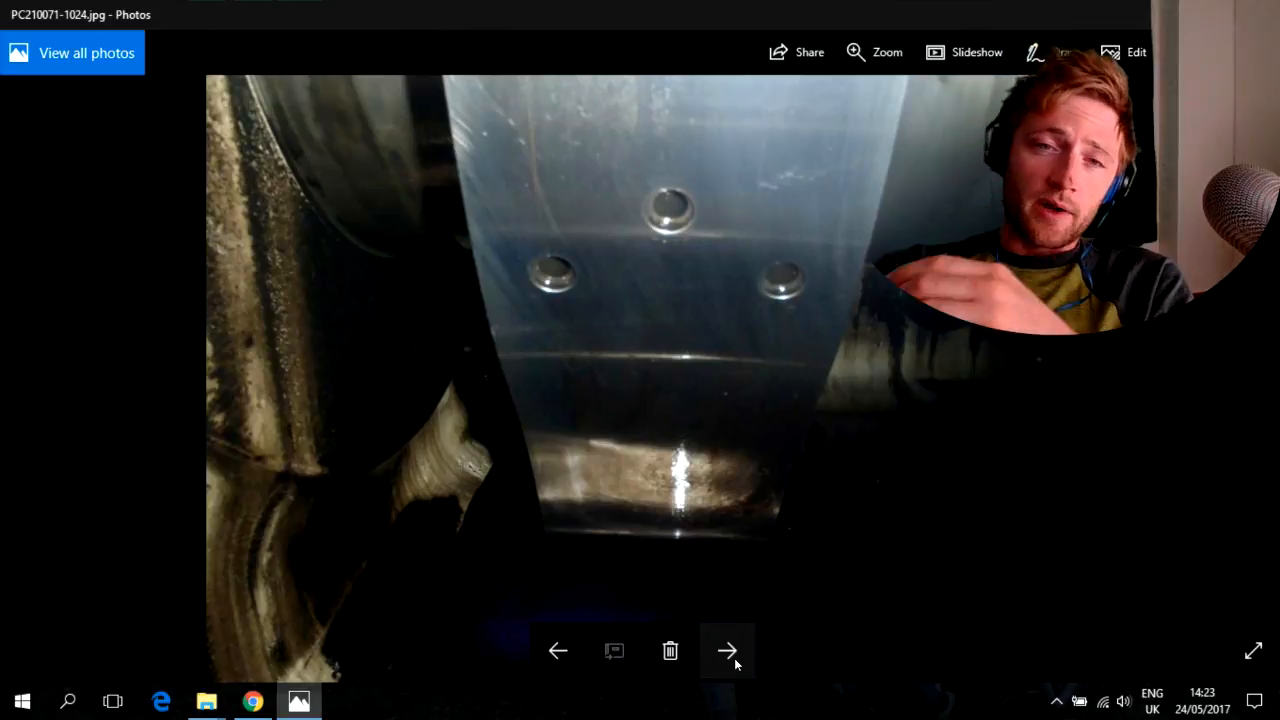
click(728, 652)
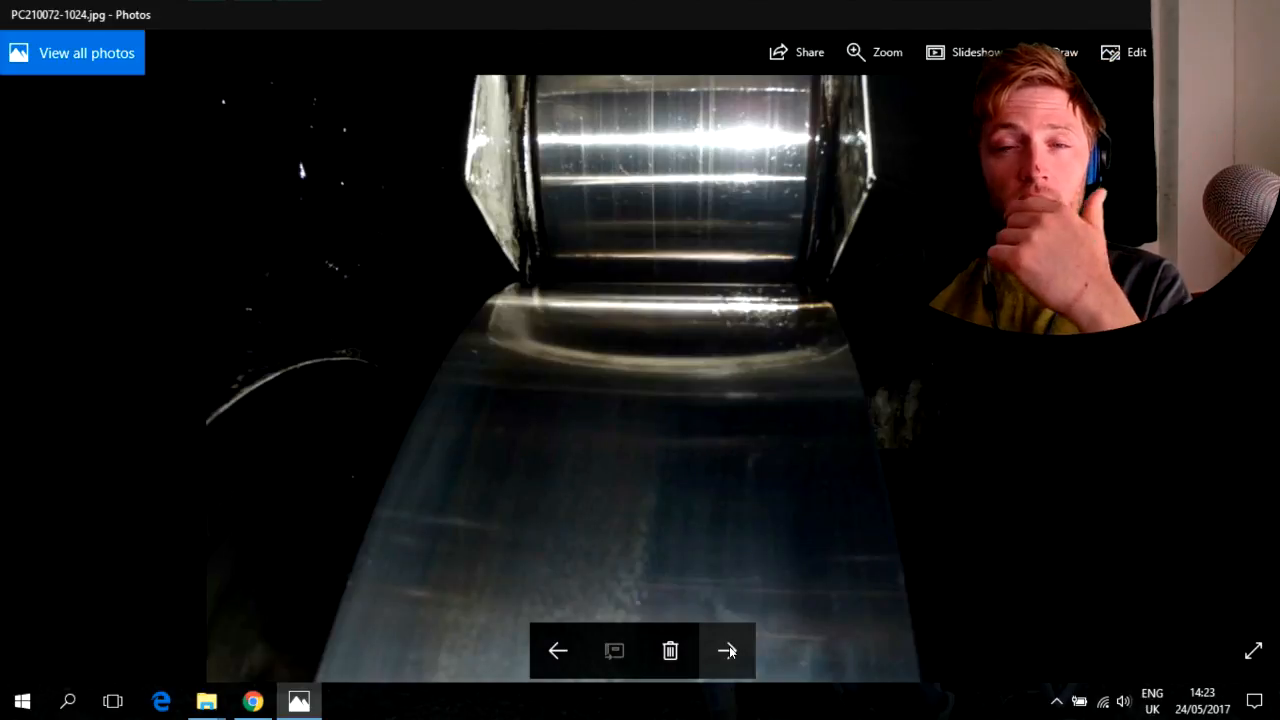
click(728, 652)
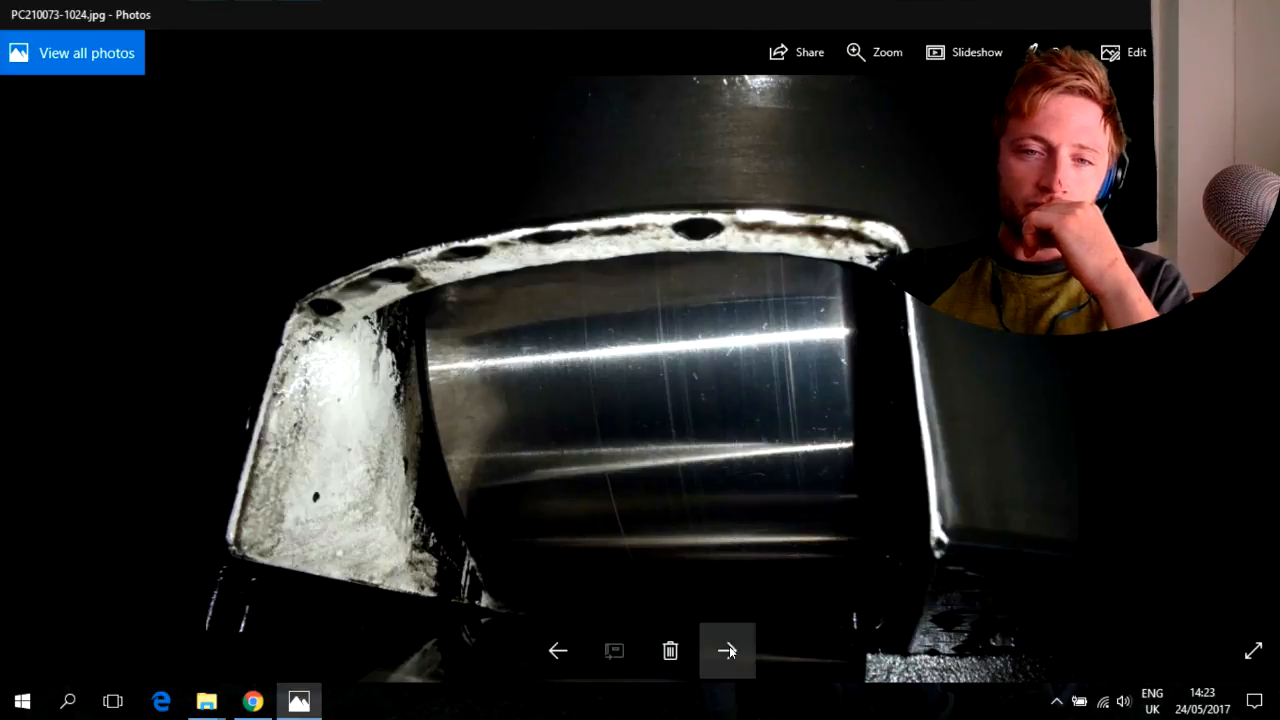
click(728, 652)
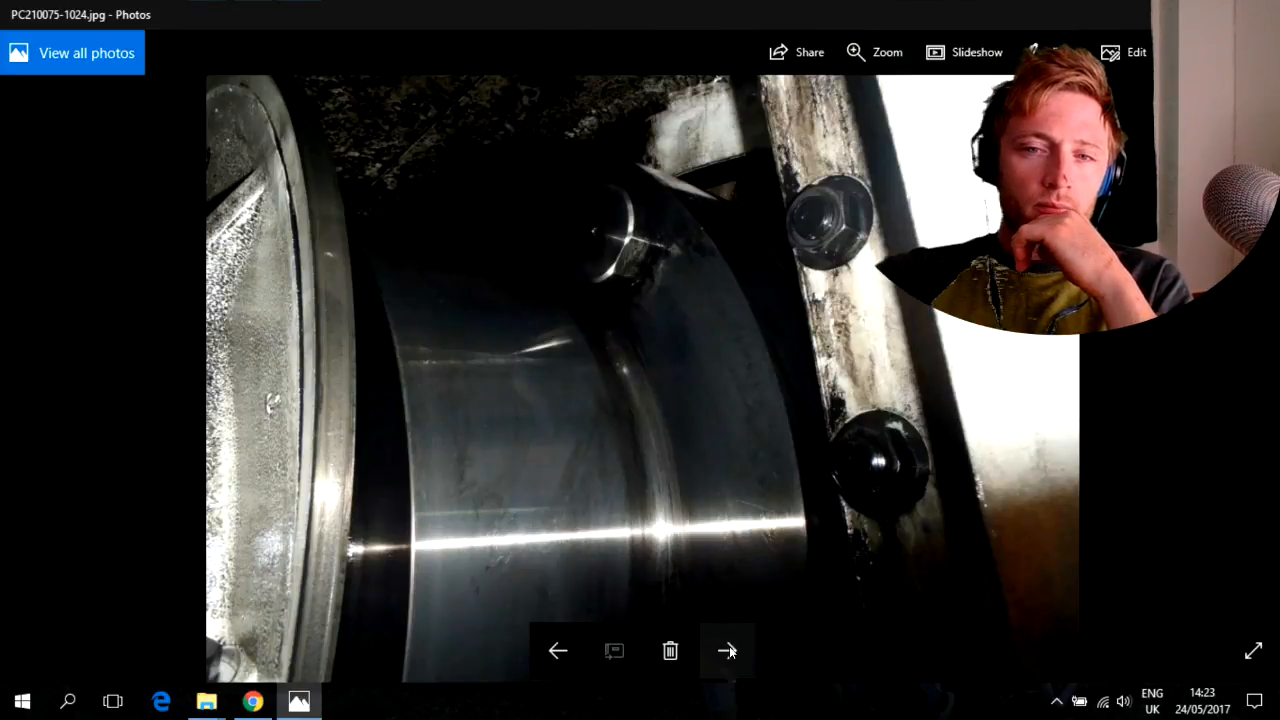
click(728, 652)
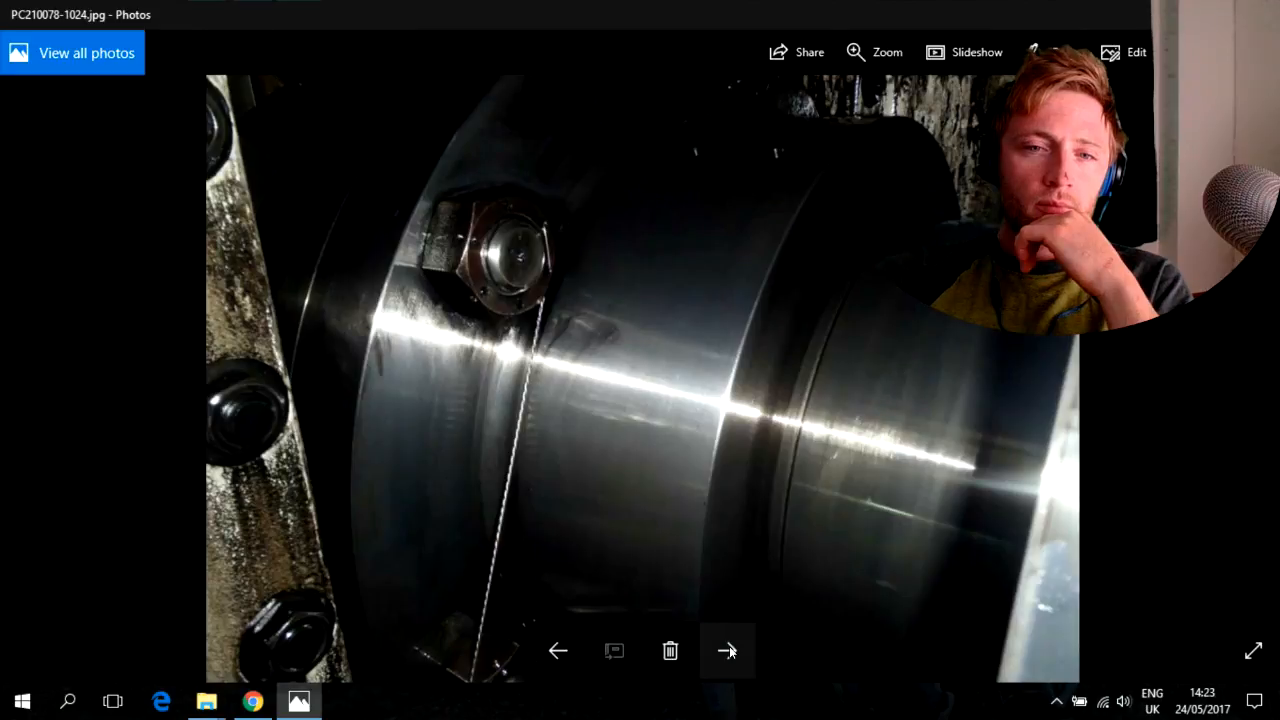
click(728, 652)
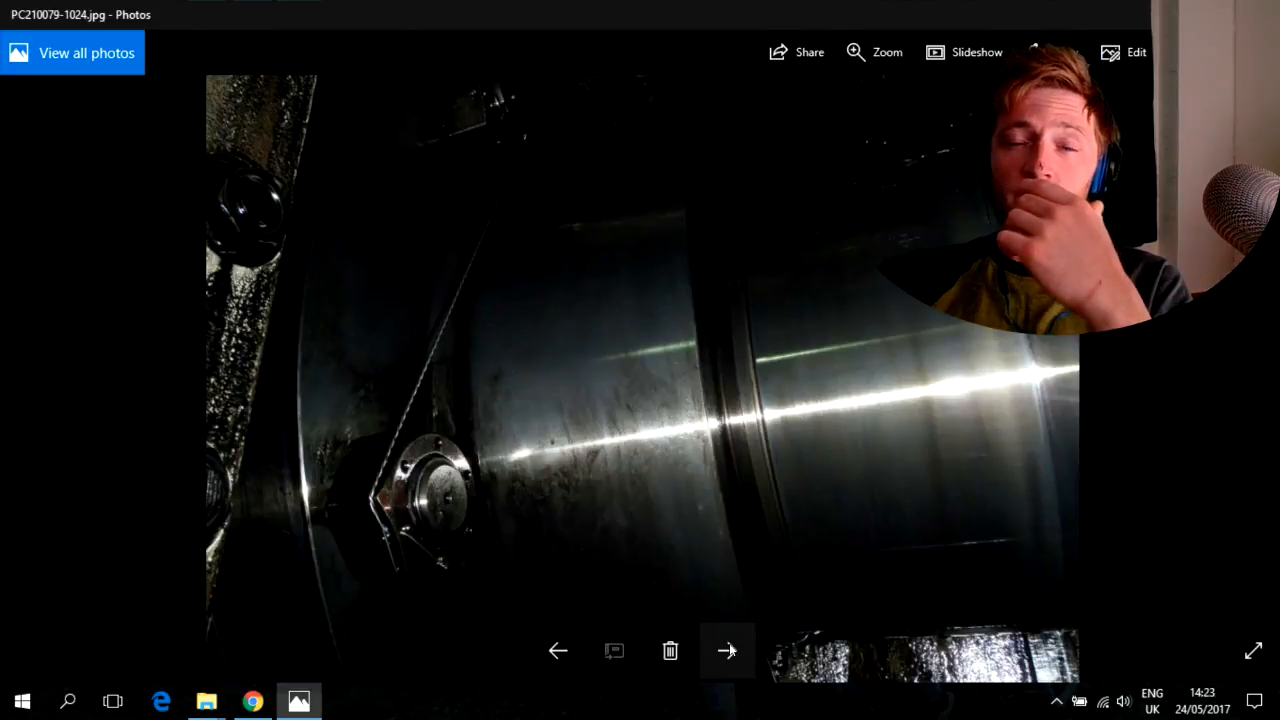
click(728, 652)
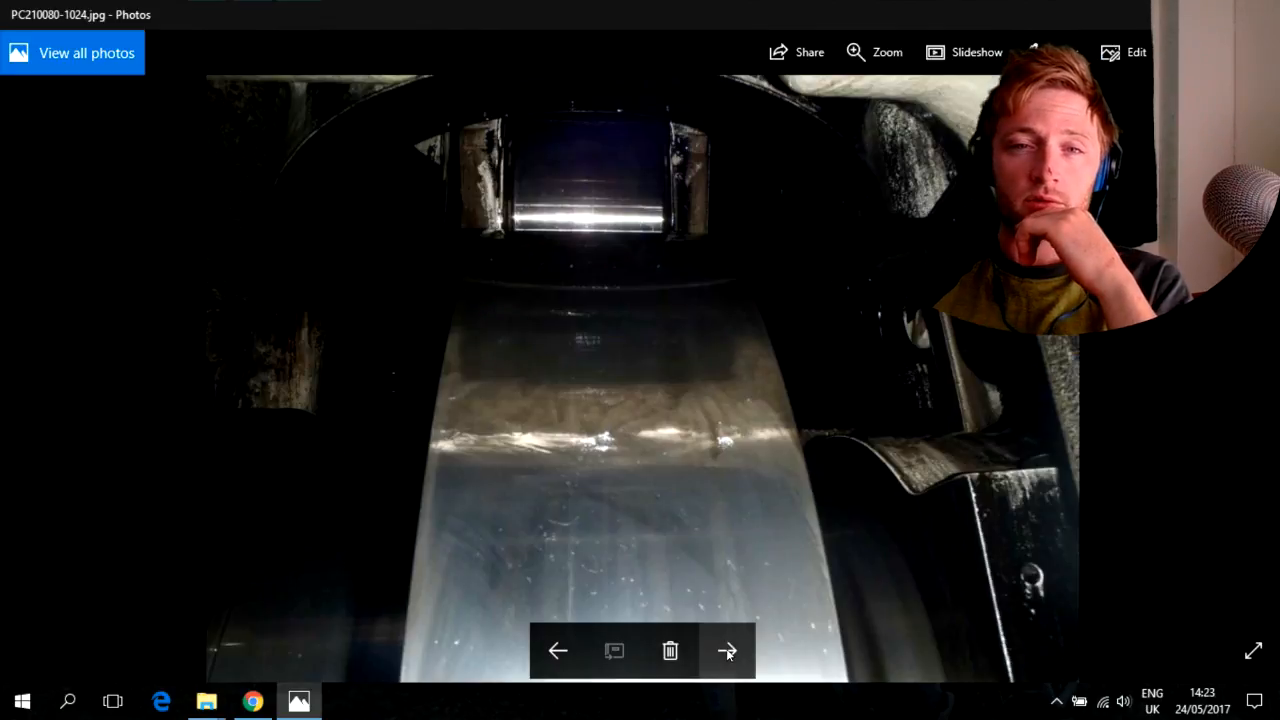
click(728, 652)
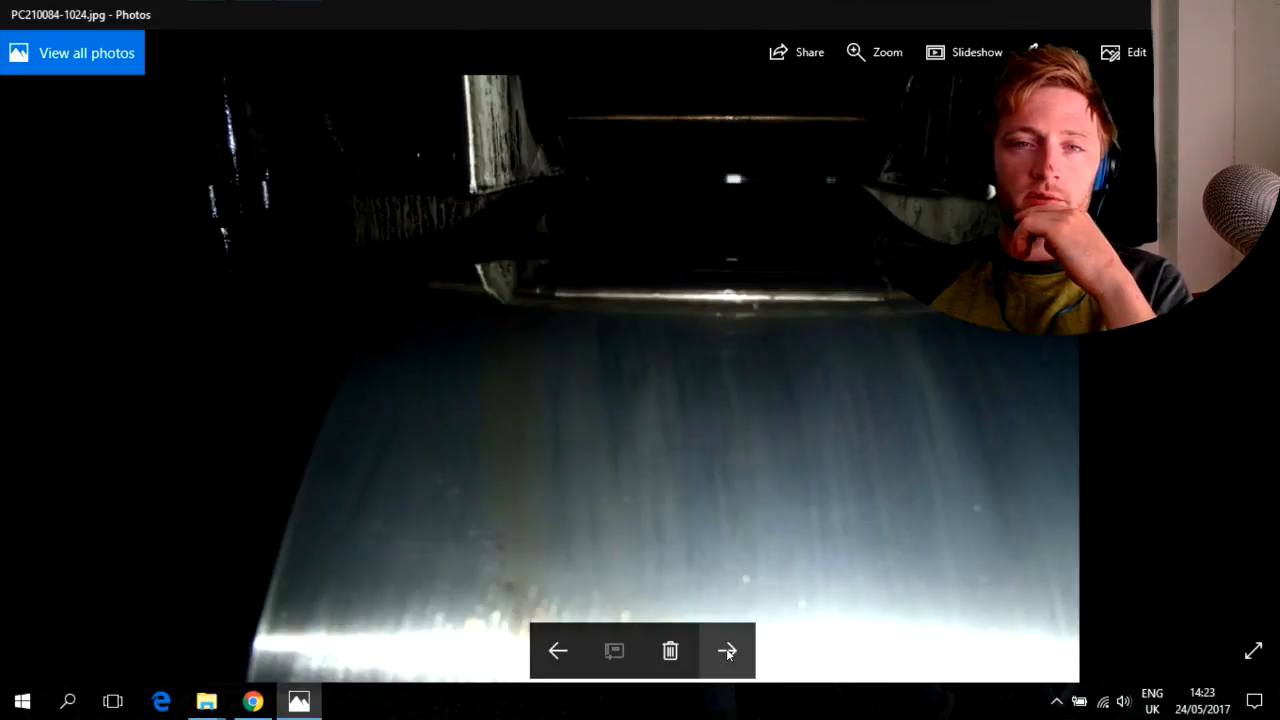
click(728, 652)
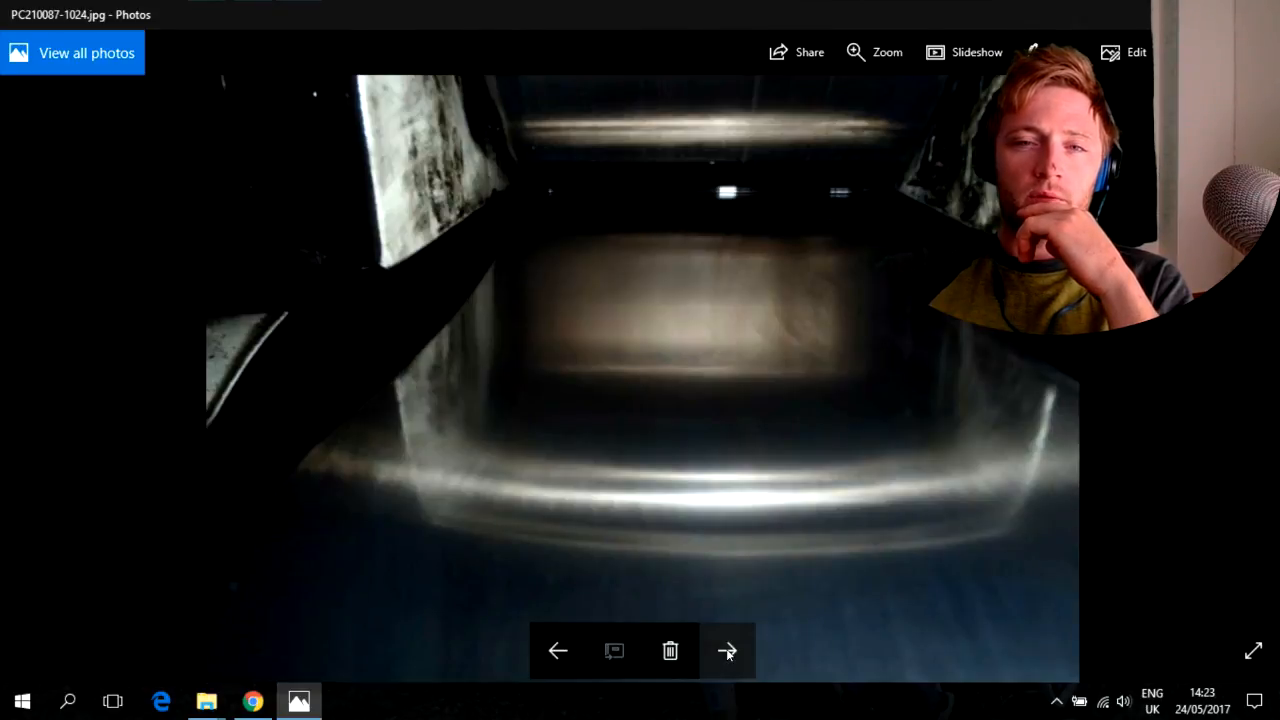
click(728, 652)
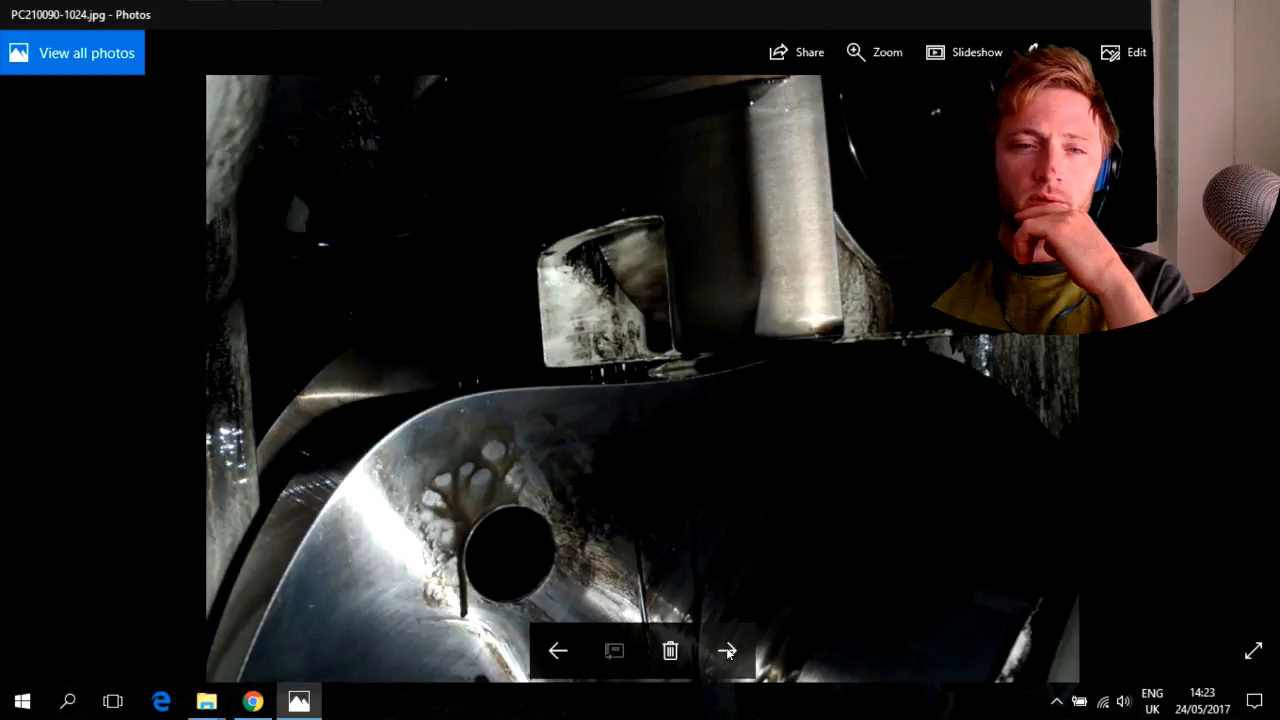
click(728, 652)
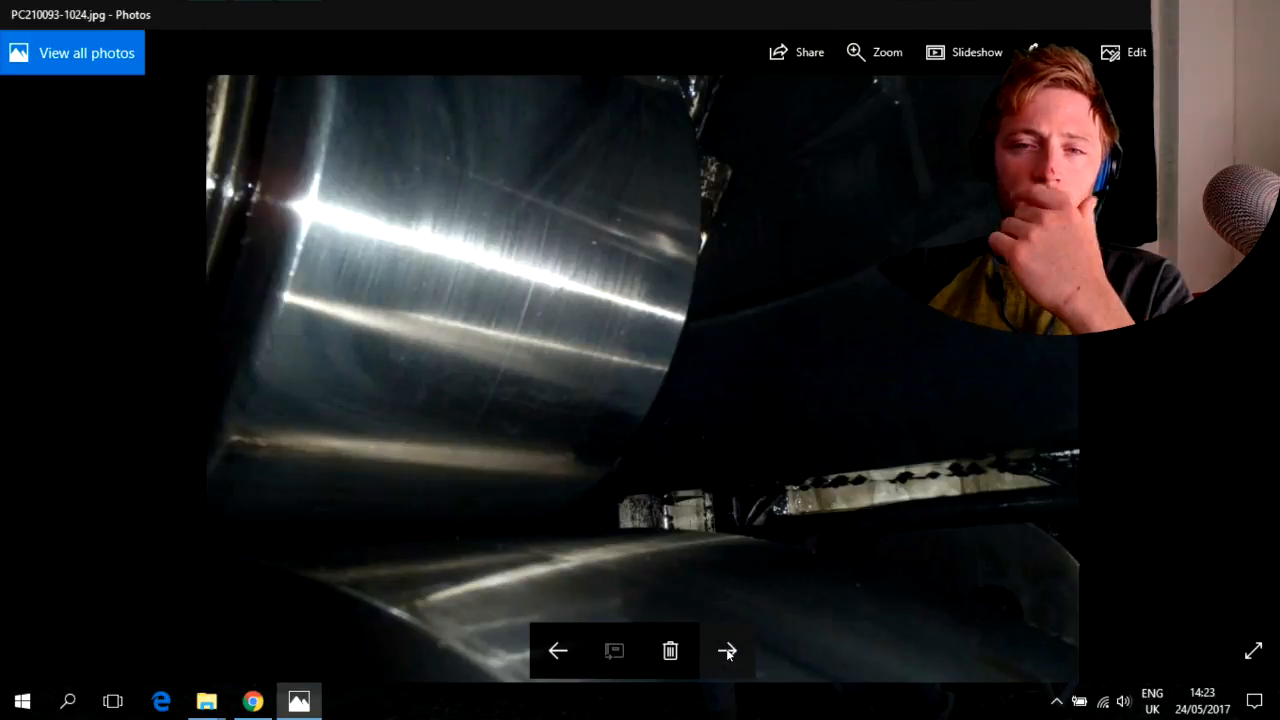
click(728, 652)
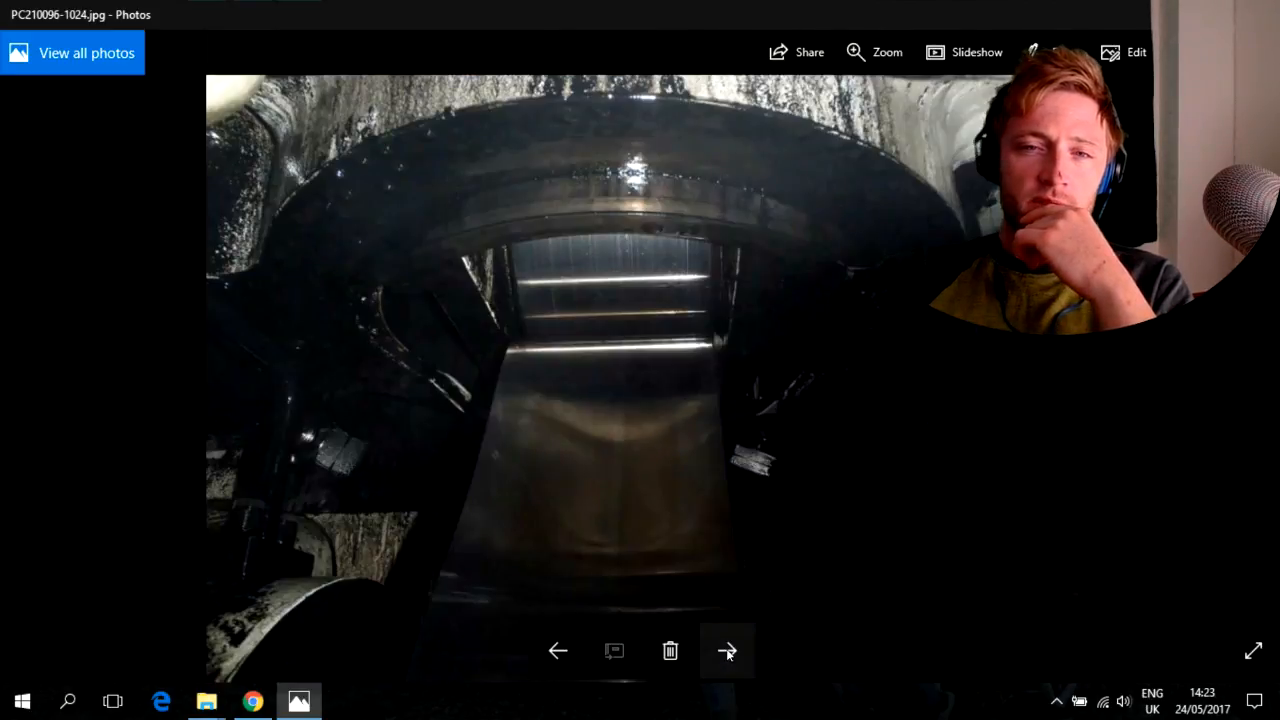
click(728, 652)
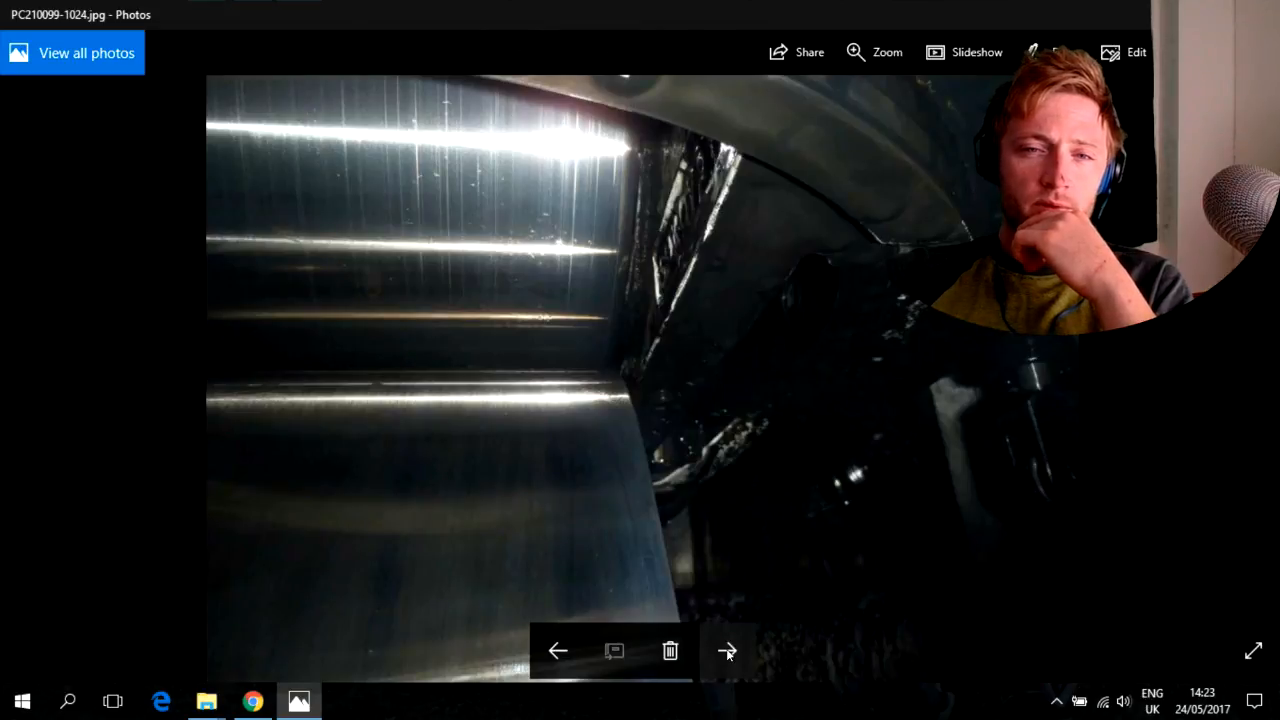
click(728, 652)
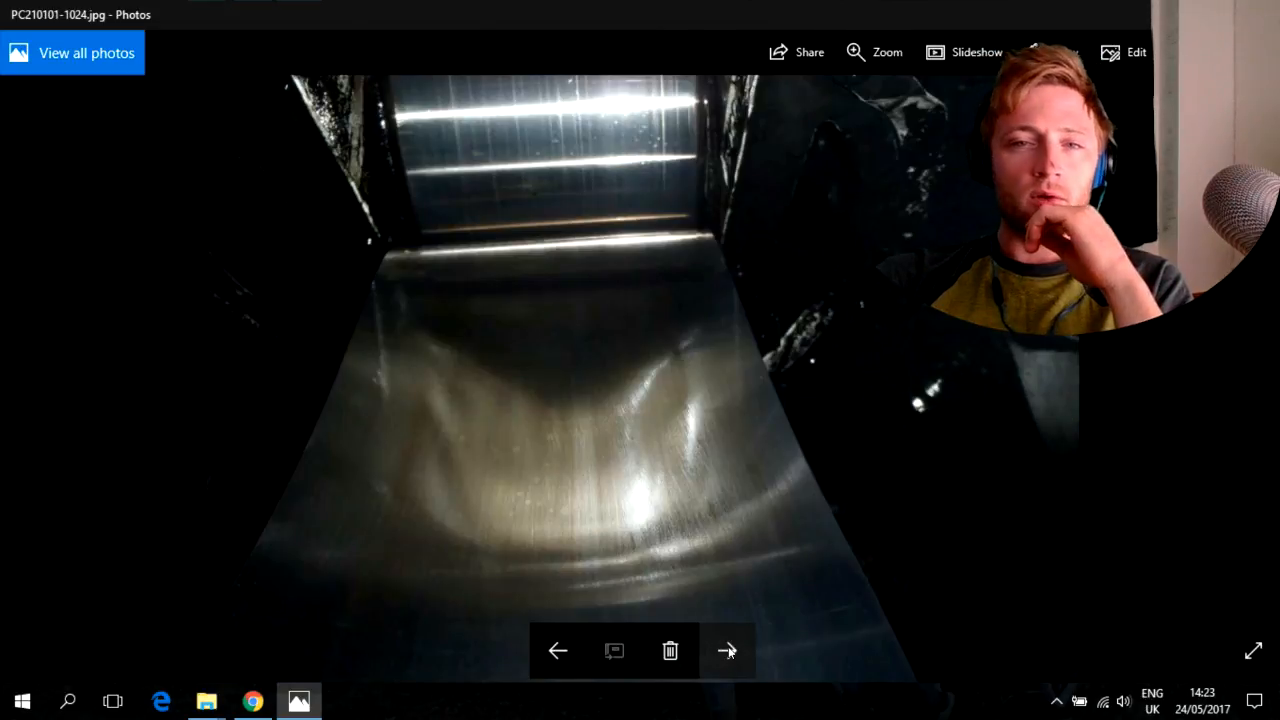
click(728, 652)
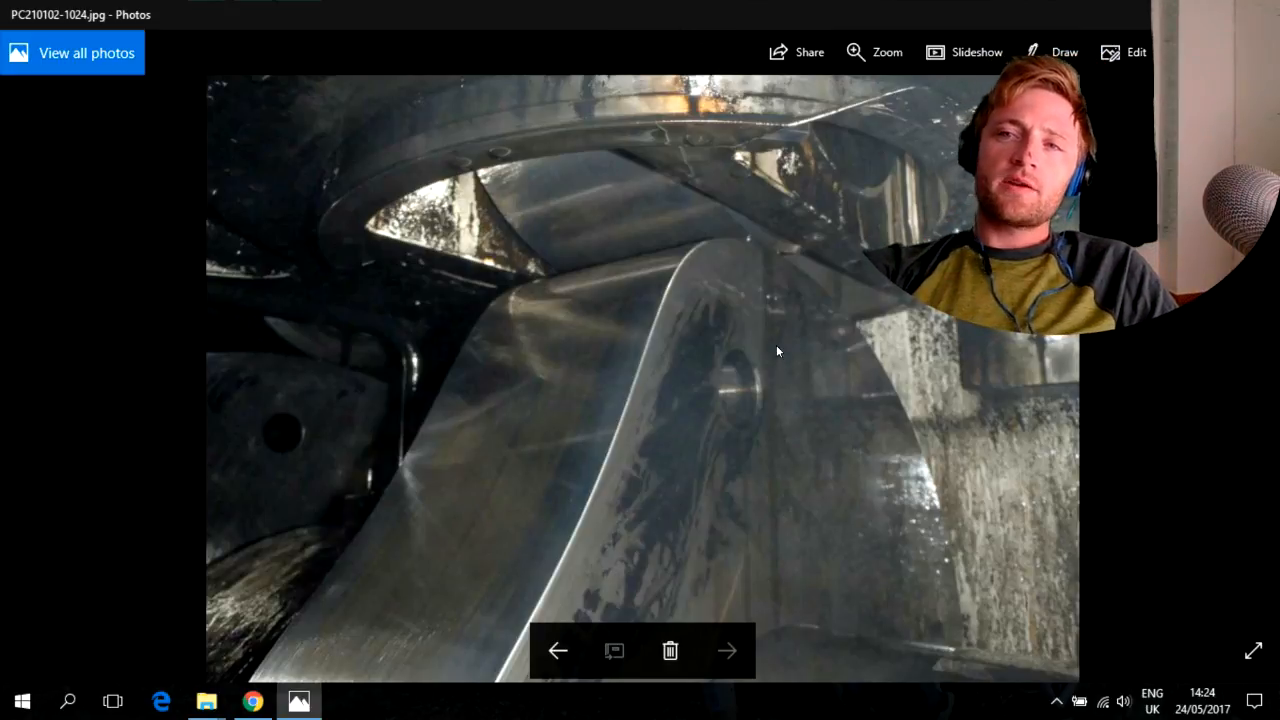
mouse_move(724, 340)
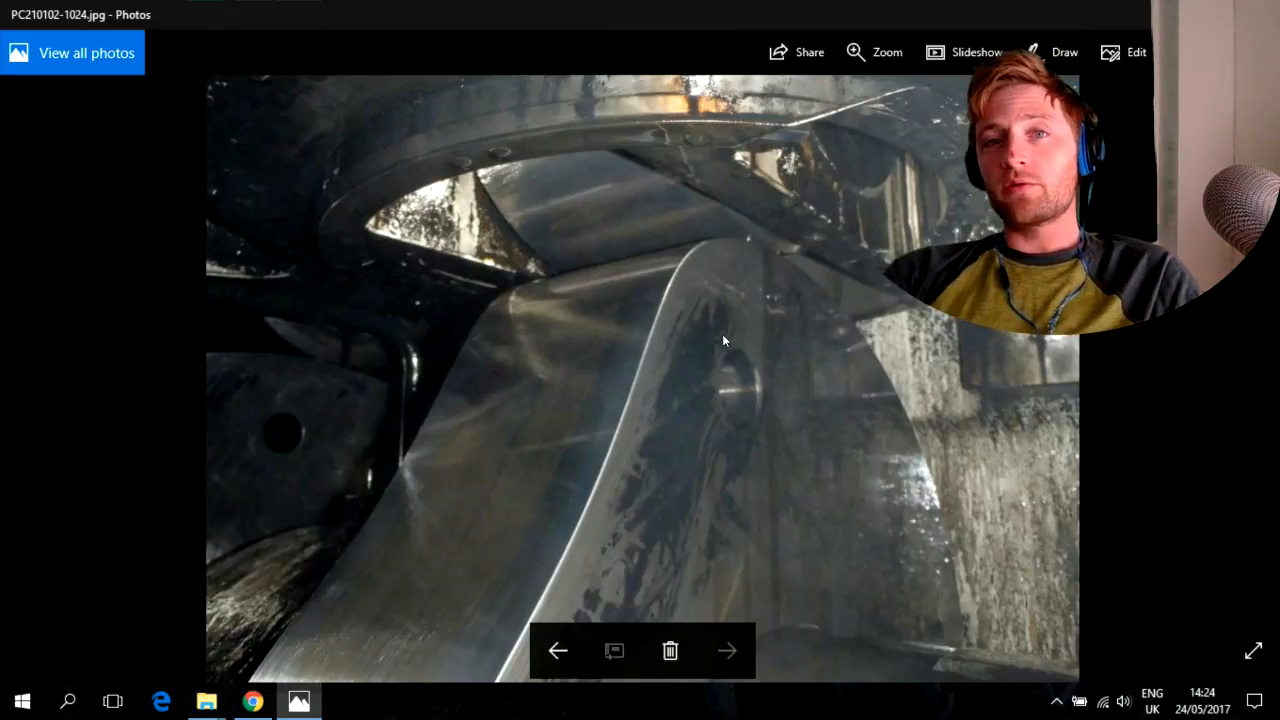